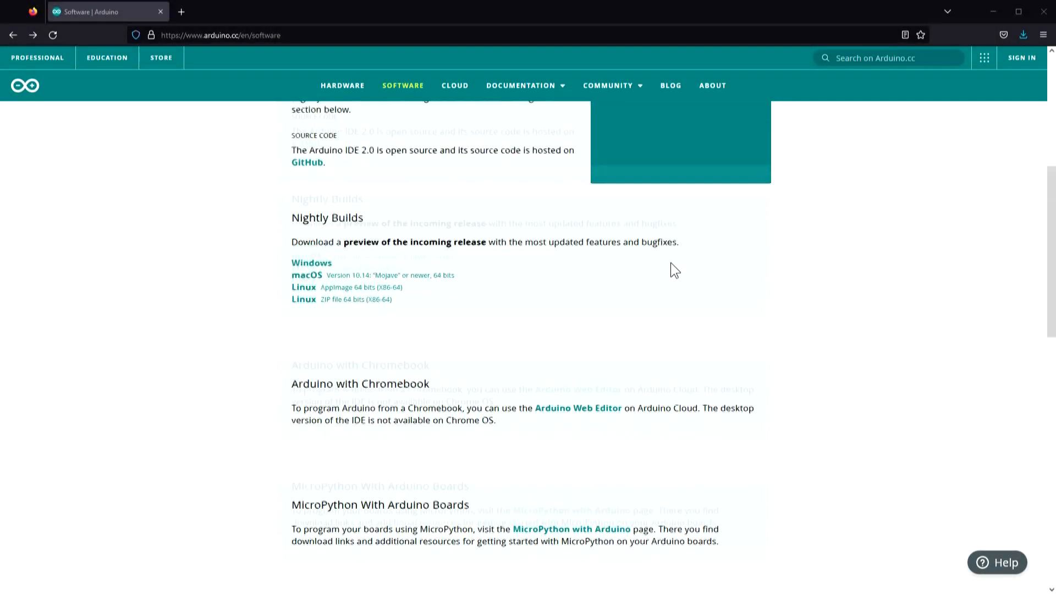
# Scroll the Arduino Software page down to the Legacy IDE 1.8.X downloads.
pyautogui.scroll(3)
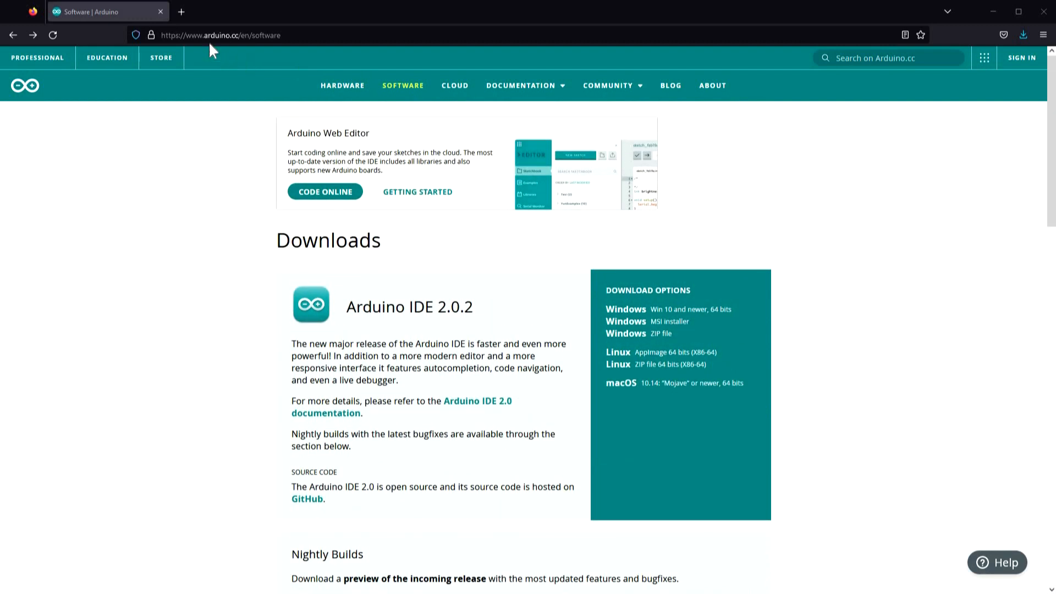
pyautogui.moveTo(241, 53)
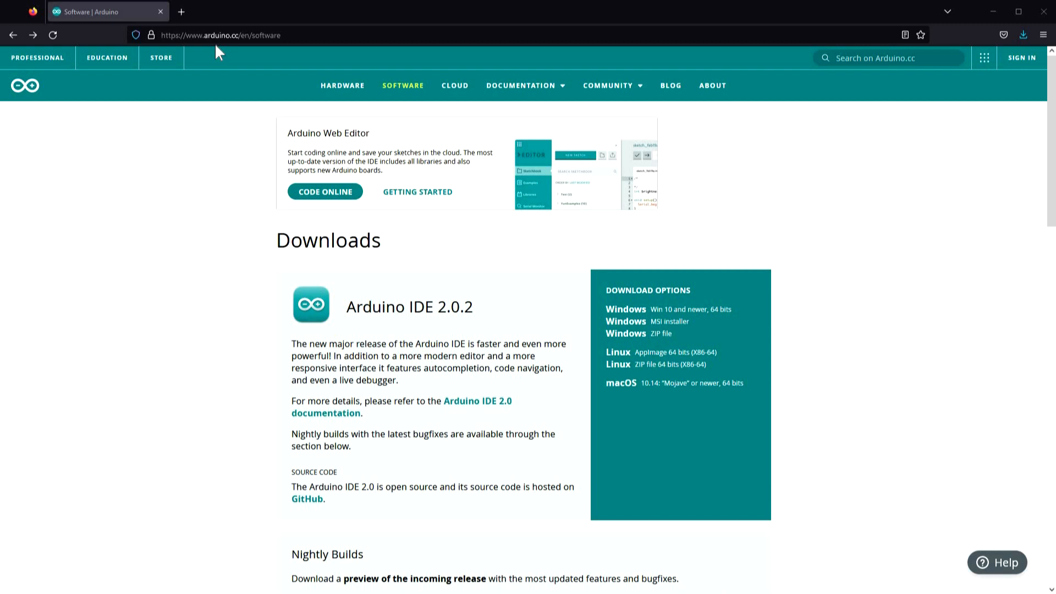
pyautogui.moveTo(412, 99)
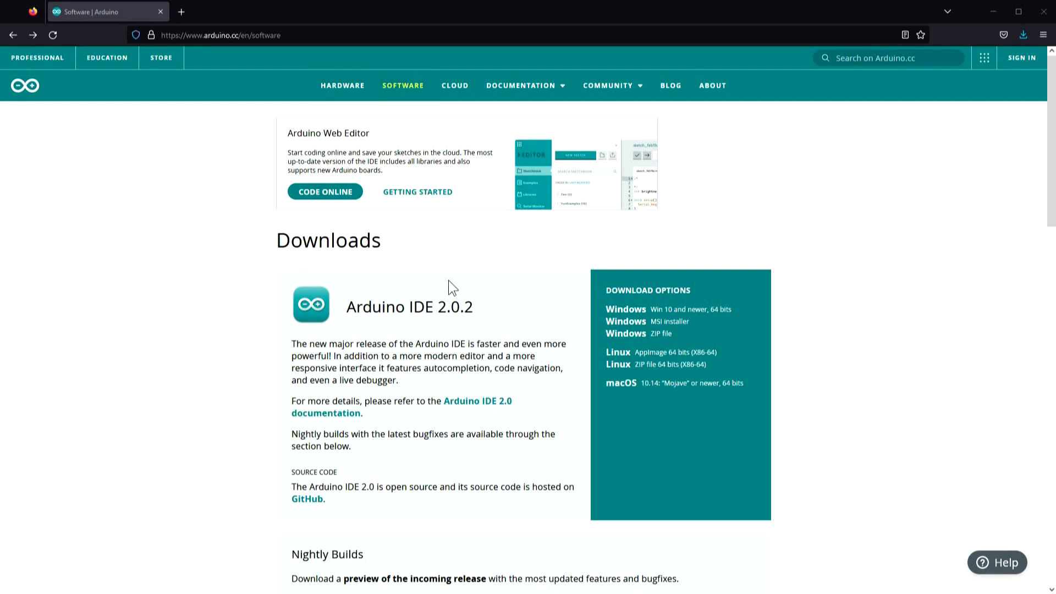
pyautogui.moveTo(495, 303)
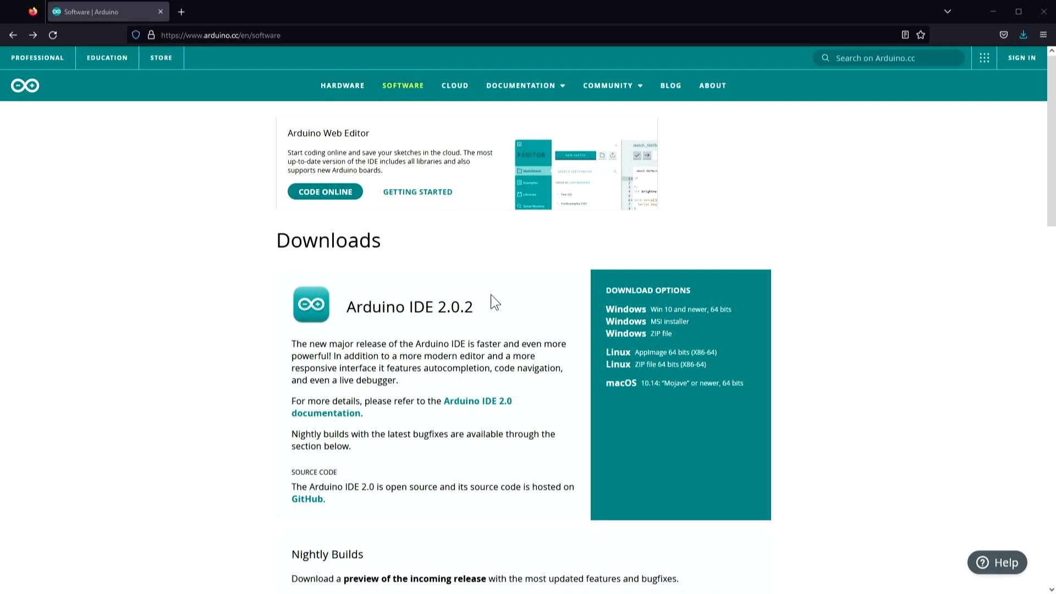
pyautogui.scroll(-3)
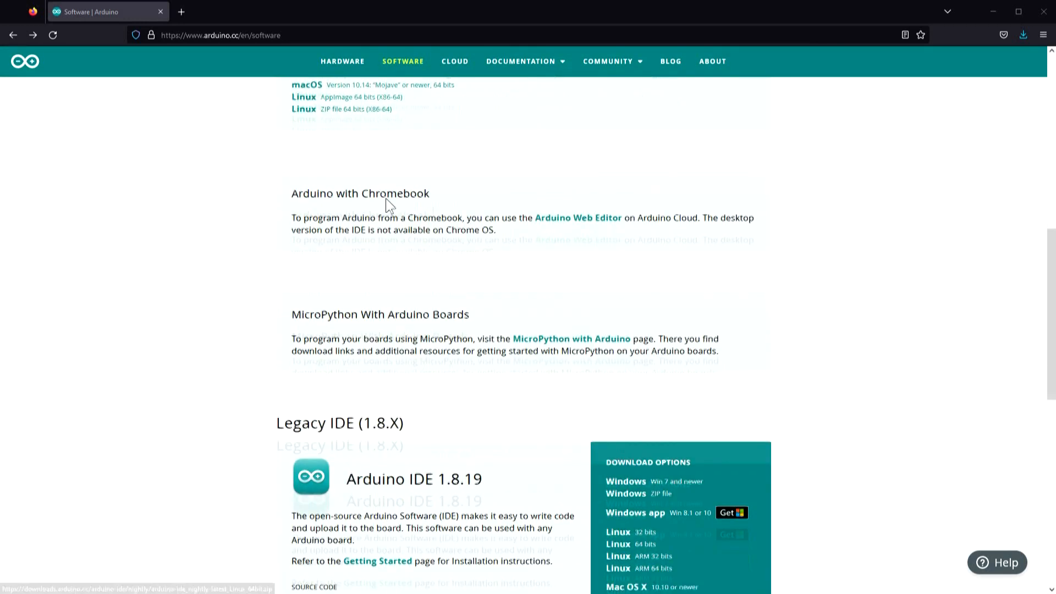
pyautogui.scroll(-3)
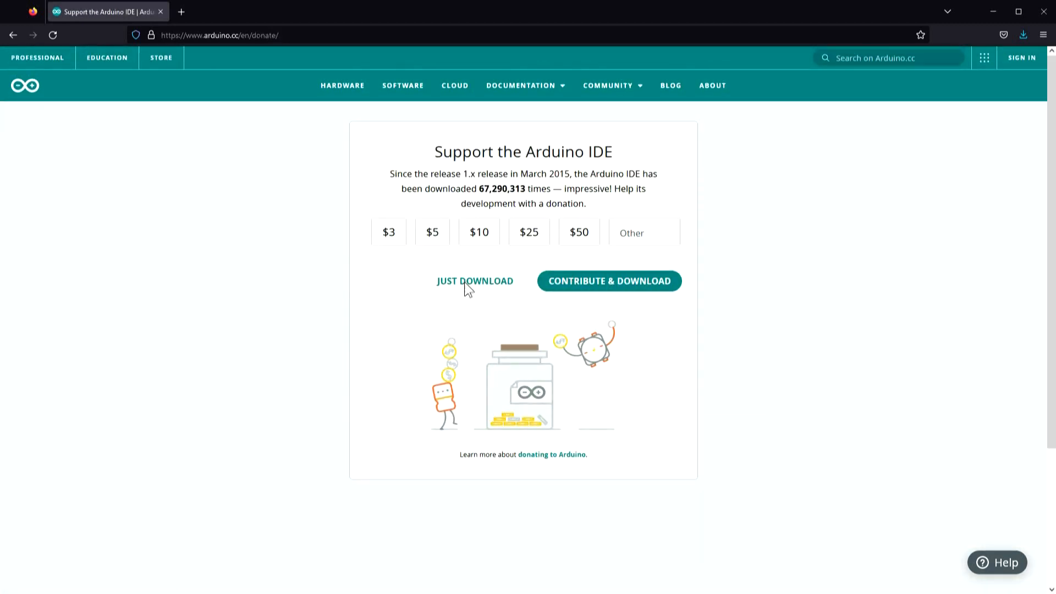
# Choose JUST DOWNLOAD to get arduino-1.8.19-windows.exe without donating.
pyautogui.click(474, 282)
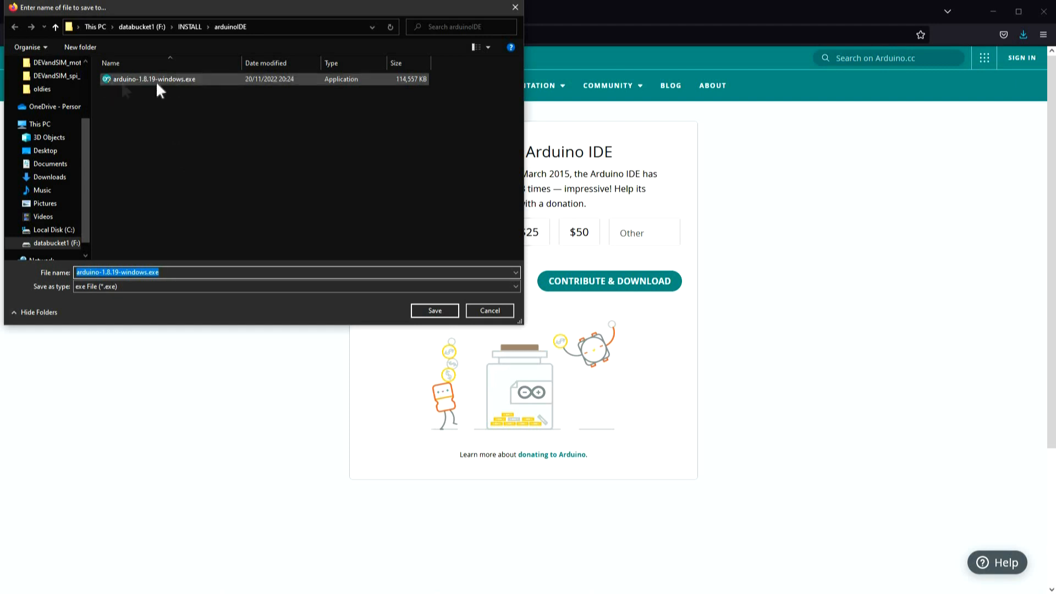
pyautogui.moveTo(177, 86)
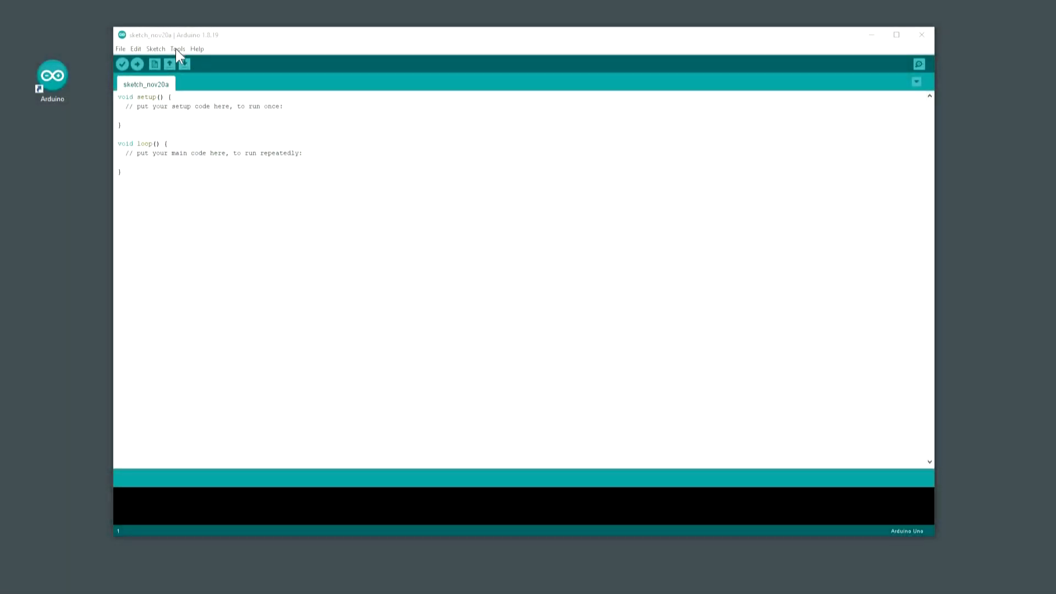
# Search Boards Manager for SparkFun, find no package, then open File > Preferences.
pyautogui.click(178, 48)
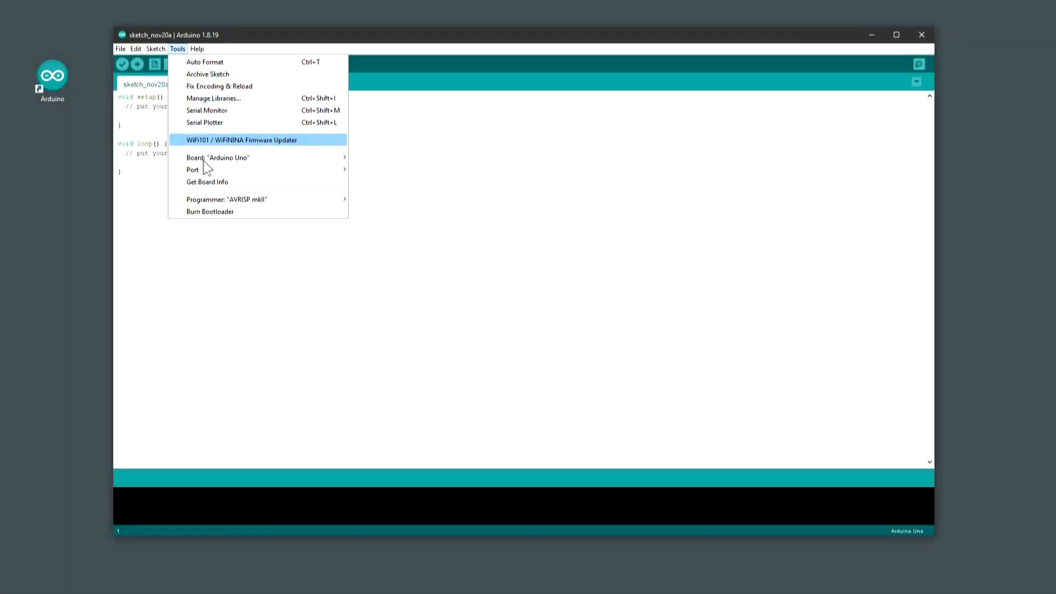
pyautogui.moveTo(217, 157)
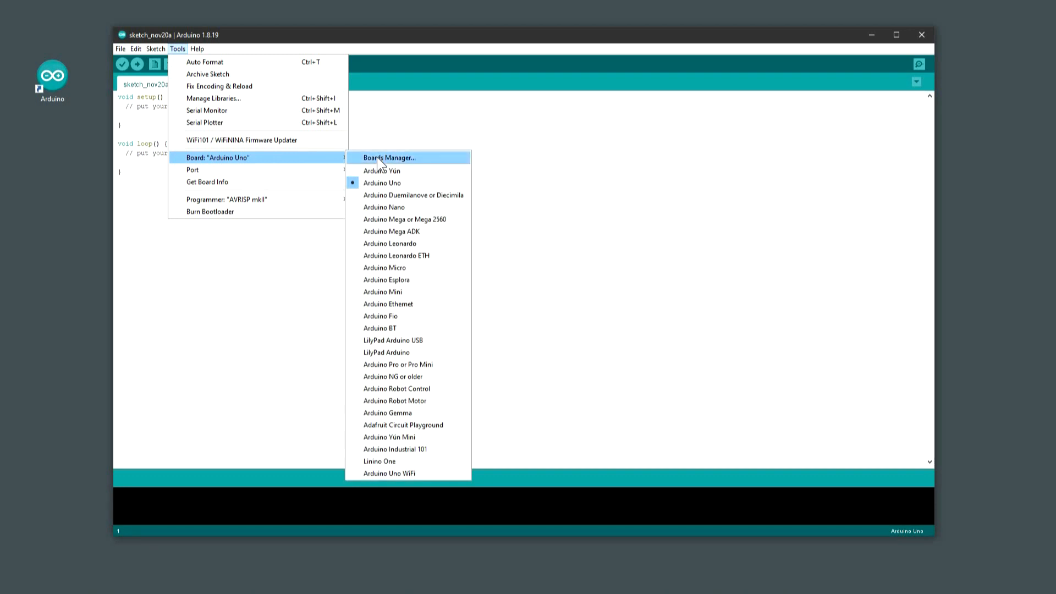
pyautogui.click(390, 156)
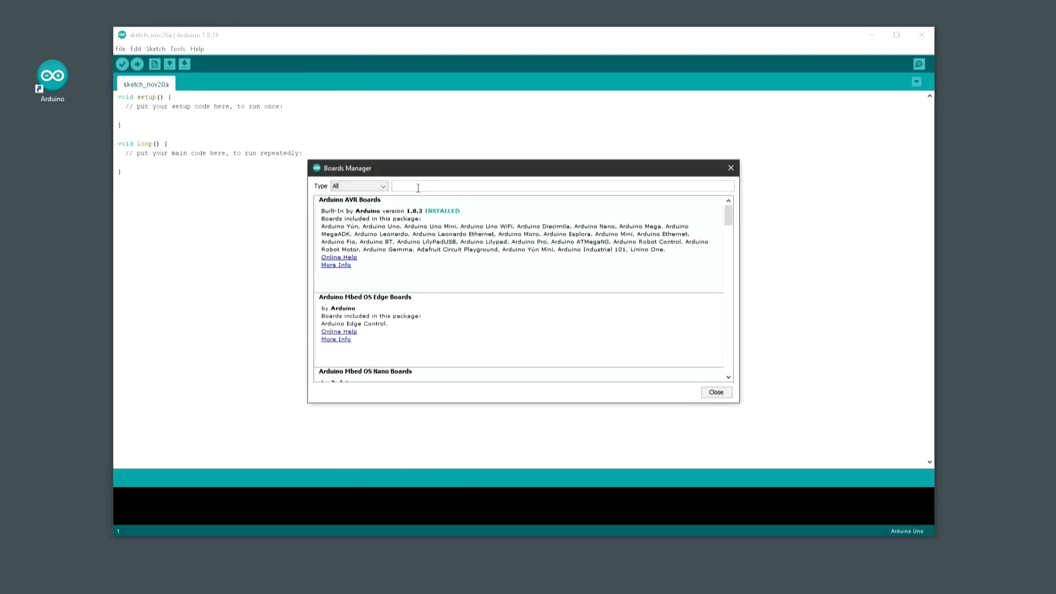
pyautogui.write('spi')
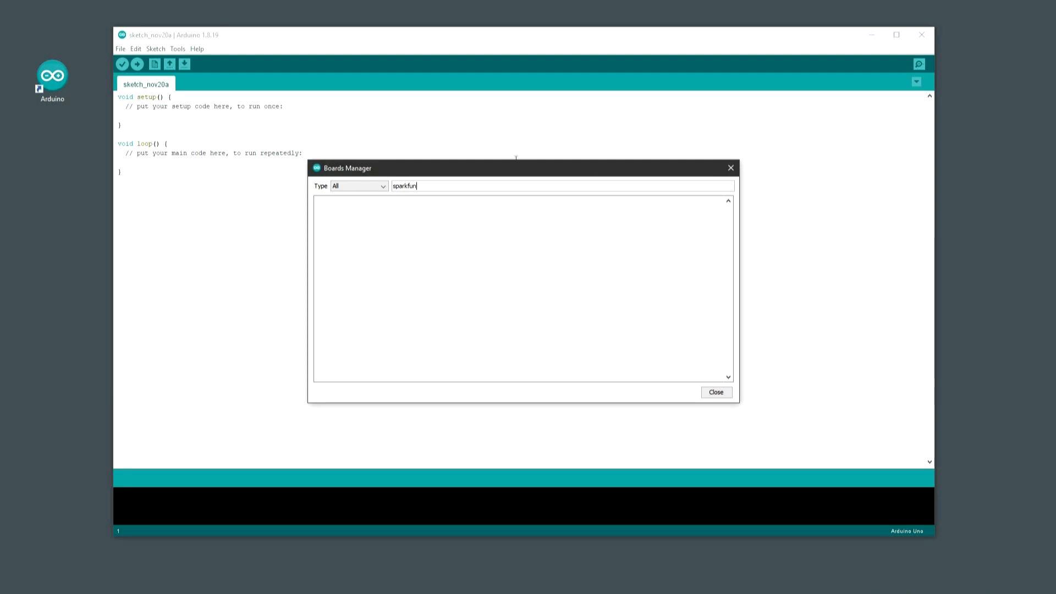
pyautogui.click(715, 393)
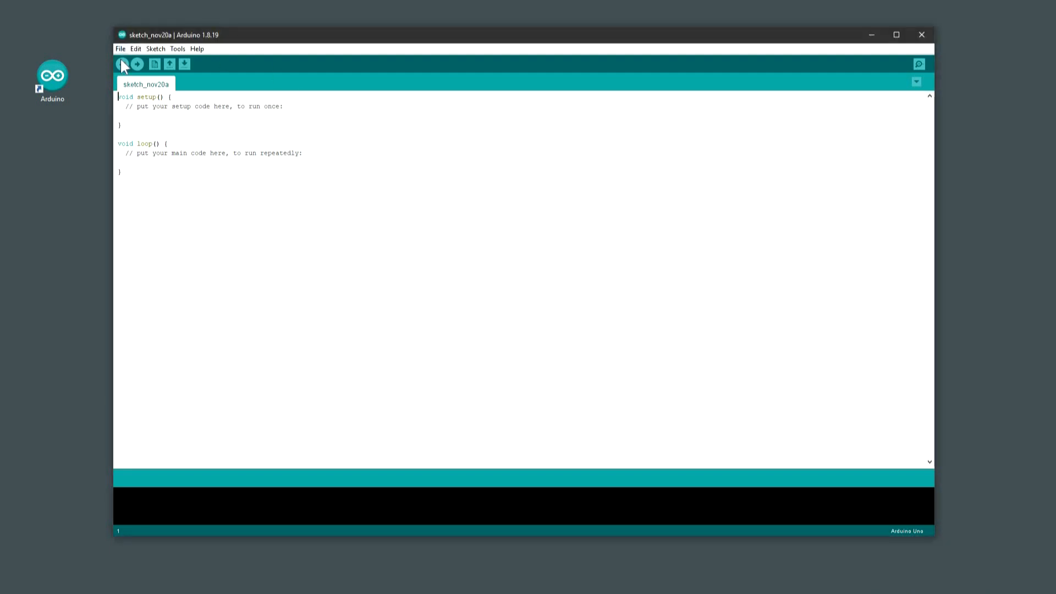
pyautogui.click(120, 48)
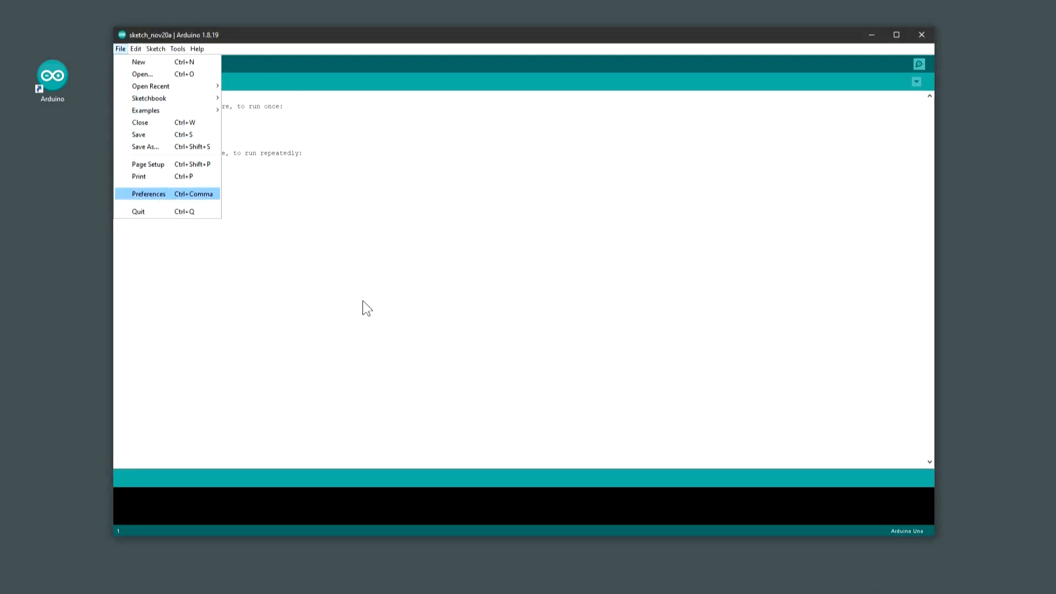
pyautogui.click(147, 194)
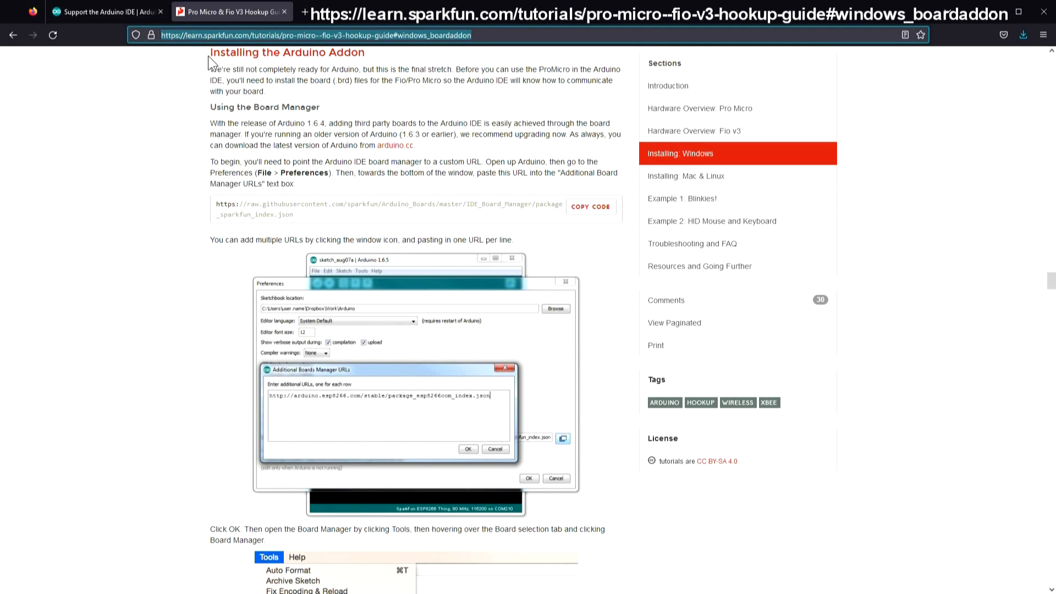
pyautogui.moveTo(356, 115)
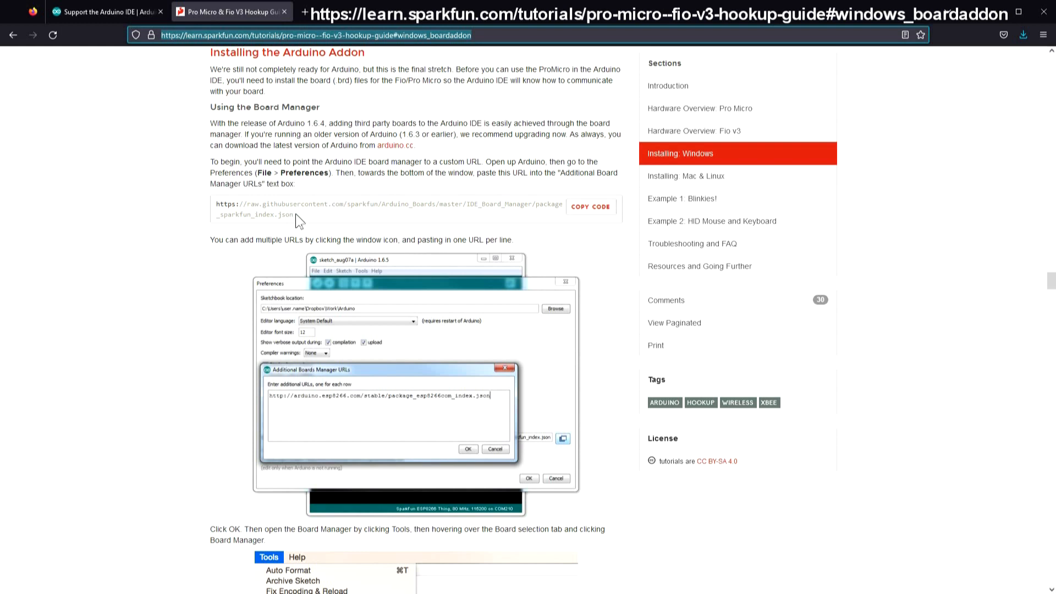
# Copy the SparkFun Board Manager URL from the Pro Micro hookup guide.
pyautogui.doubleClick(391, 204)
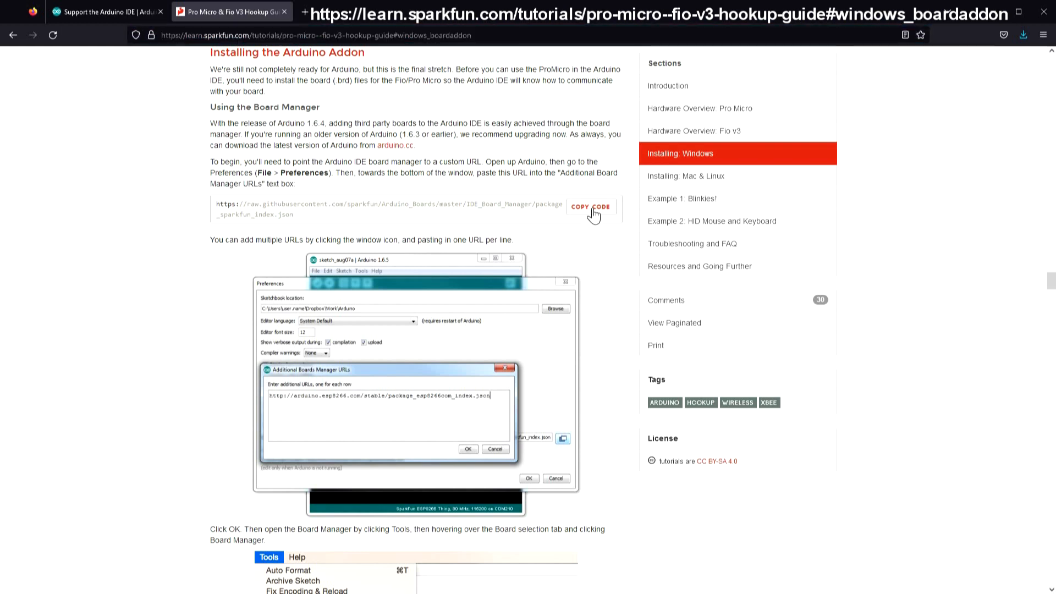
pyautogui.click(591, 206)
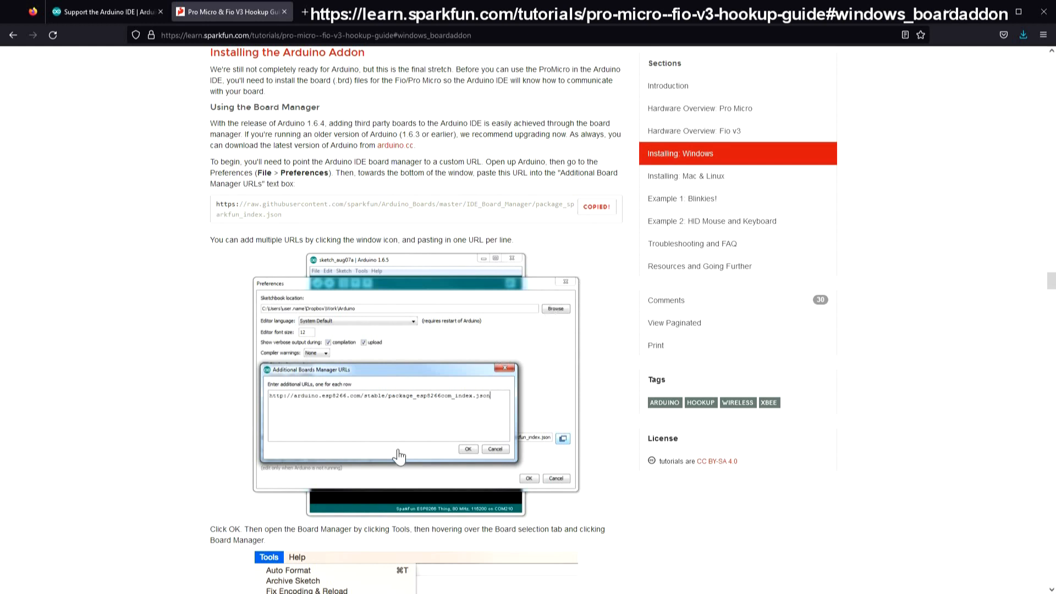
pyautogui.moveTo(985, 21)
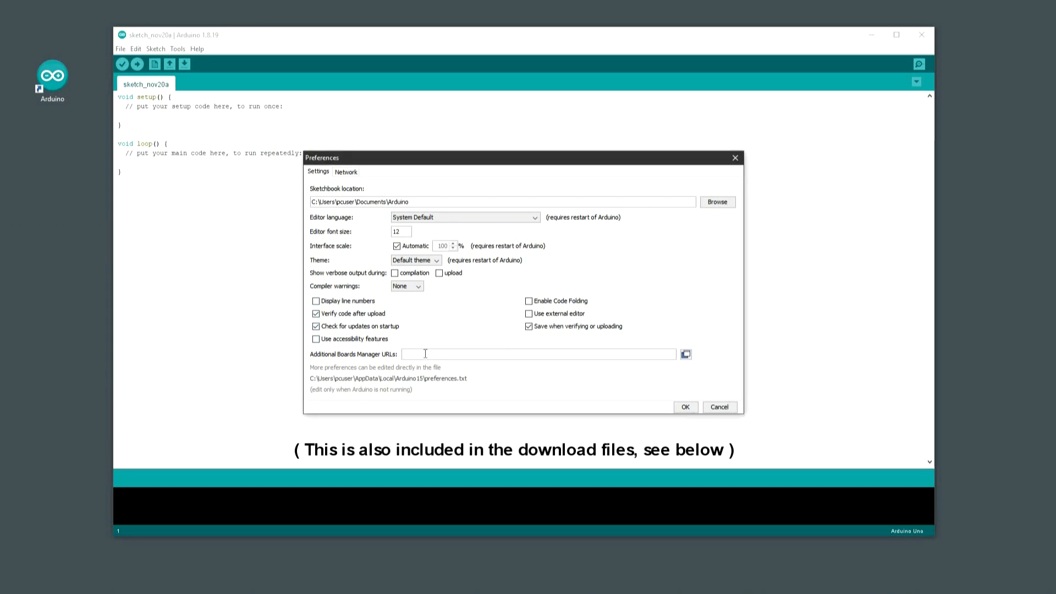
# Add the SparkFun package URL to preferences and install SparkFun AVR Boards 1.1.13.
pyautogui.write('https://raw.githubusercontent.com/sparkfun/Arduino_Boards/master/IDE_Board_Manager/package_sparkfun_index.json')
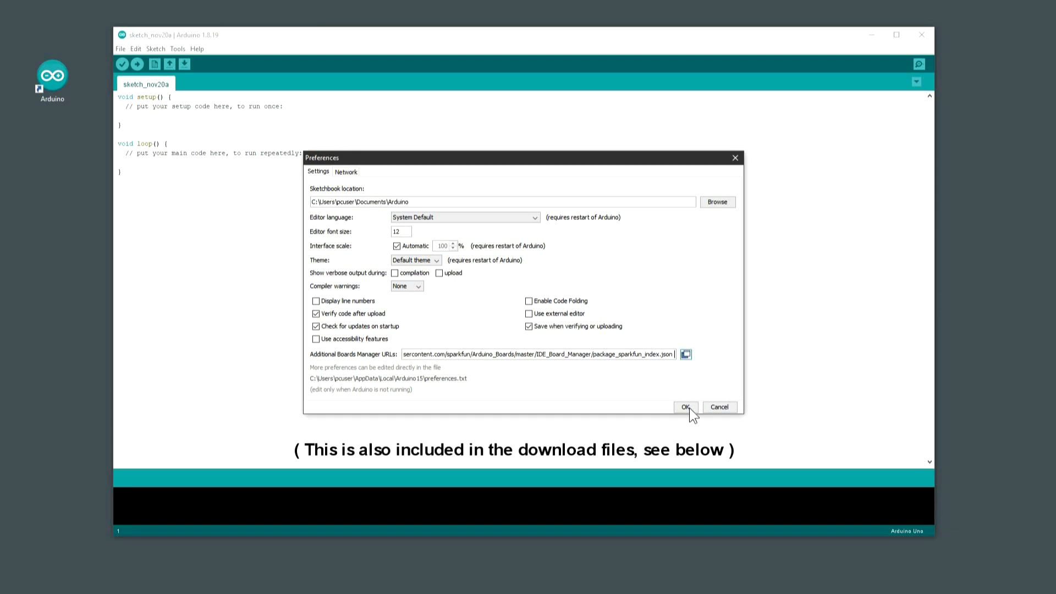
pyautogui.click(686, 407)
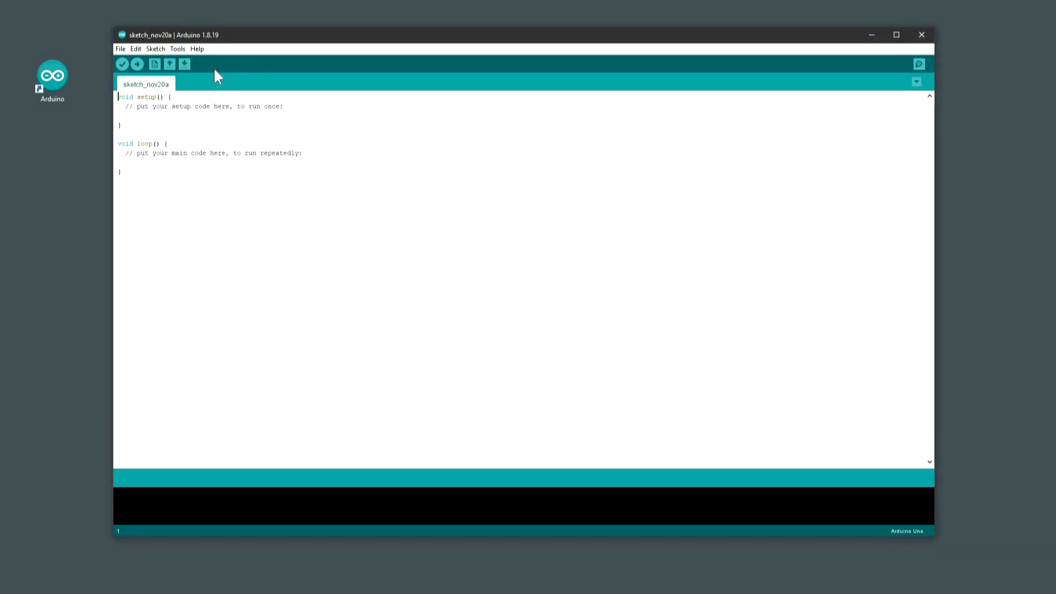
pyautogui.click(177, 48)
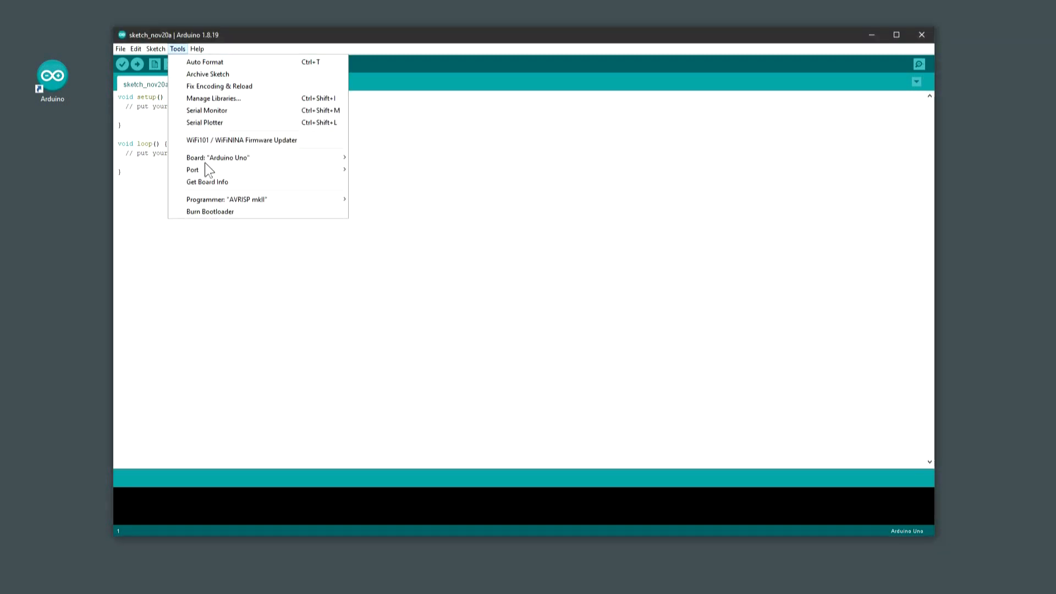
pyautogui.moveTo(204, 122)
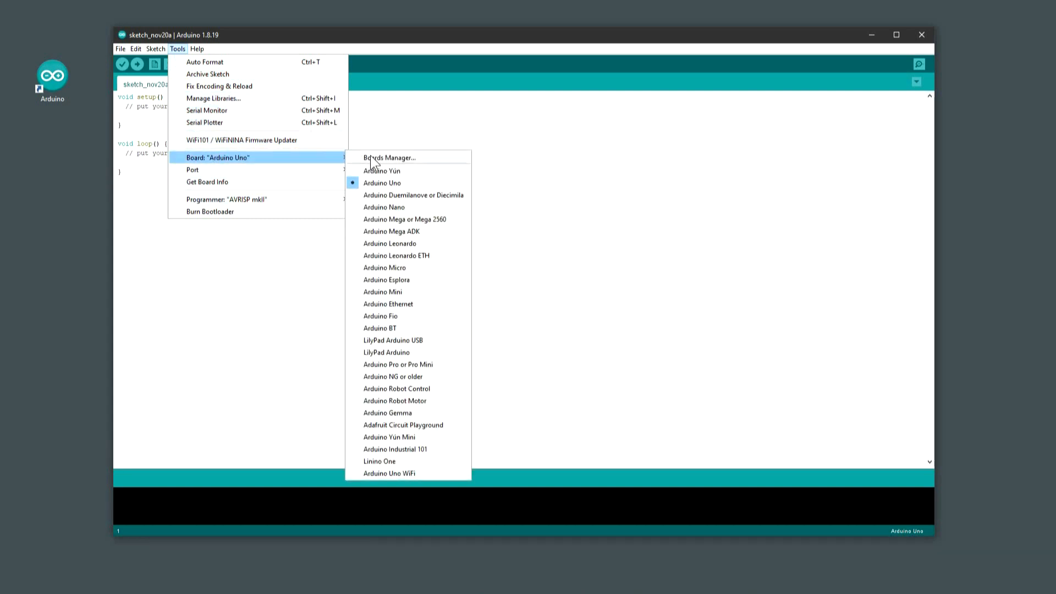
pyautogui.click(390, 156)
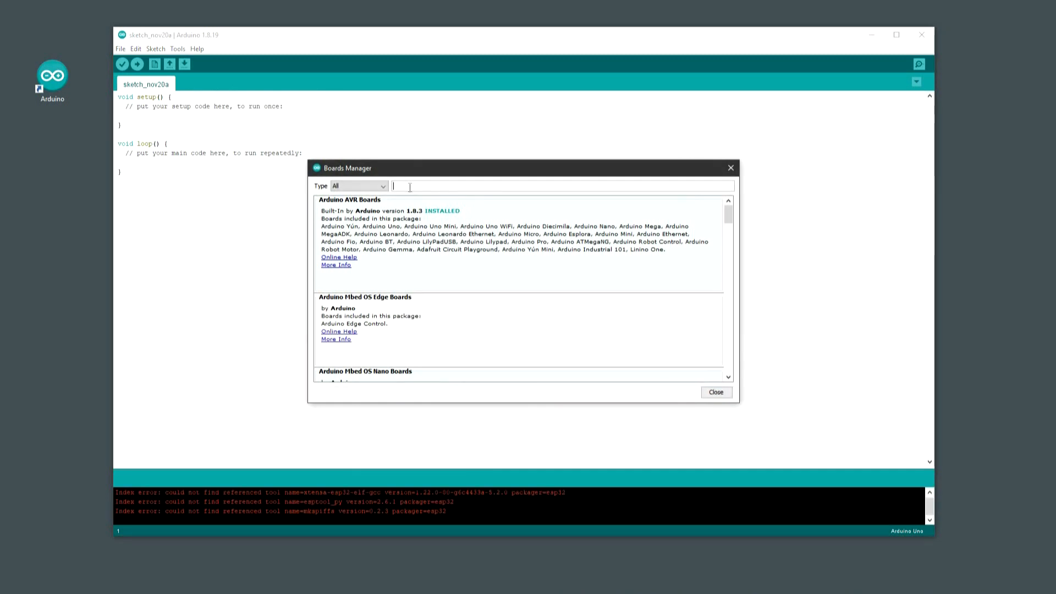
pyautogui.write('s')
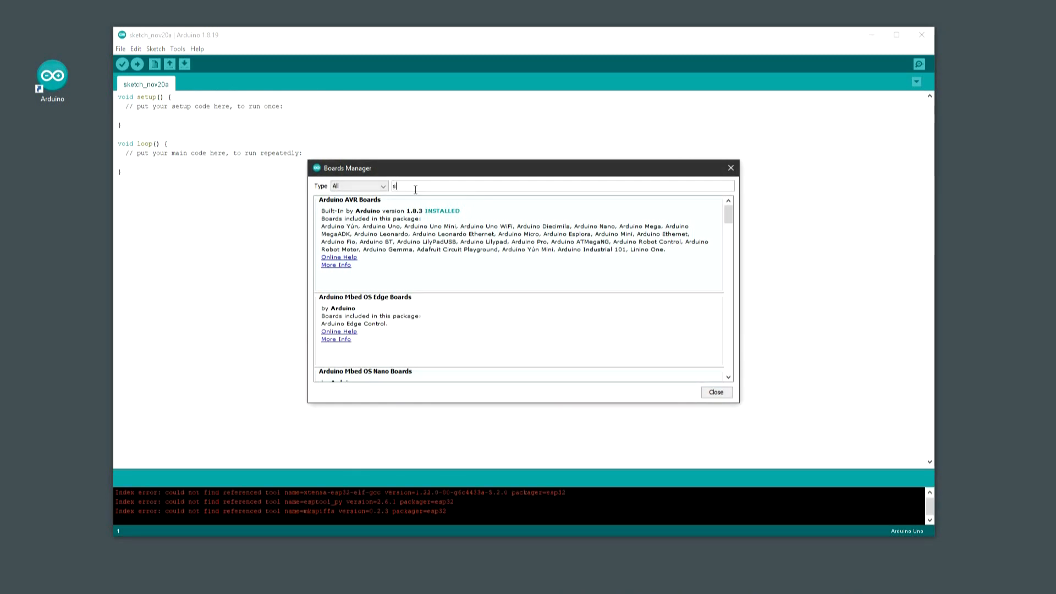
pyautogui.write('parkfun')
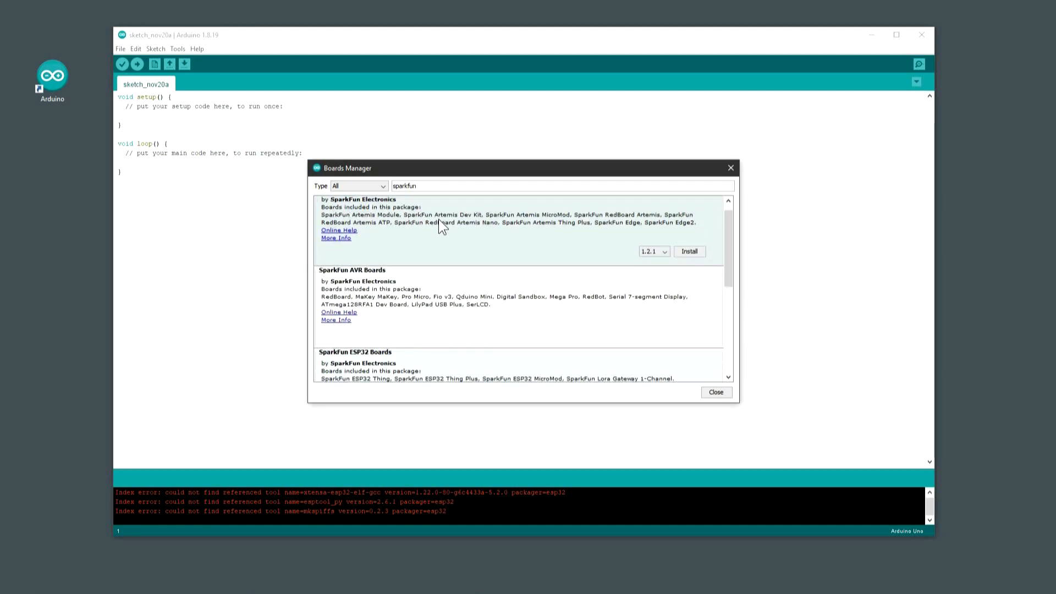
pyautogui.scroll(-3)
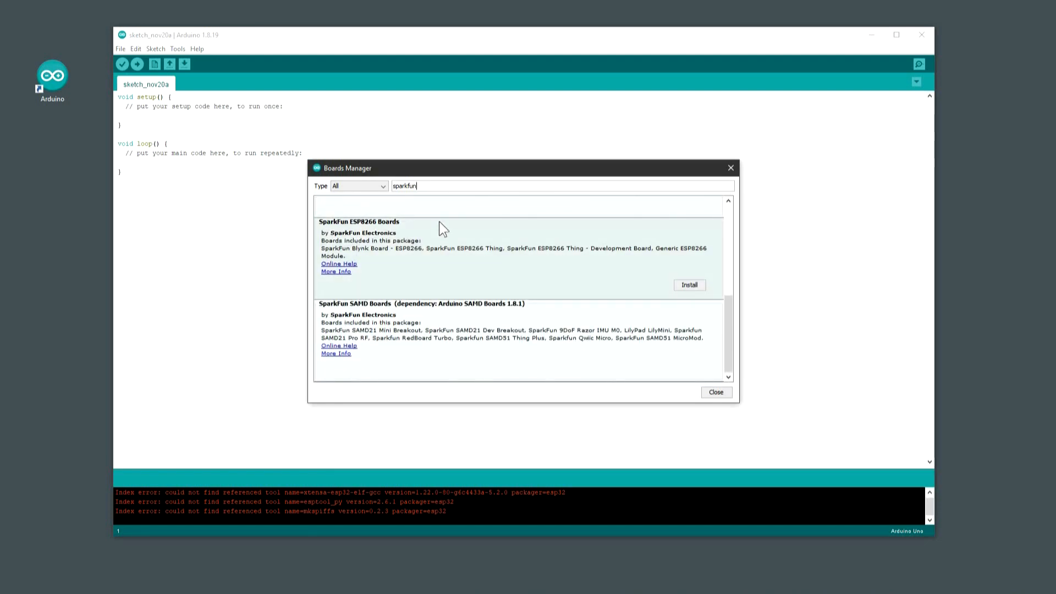
pyautogui.moveTo(438, 231)
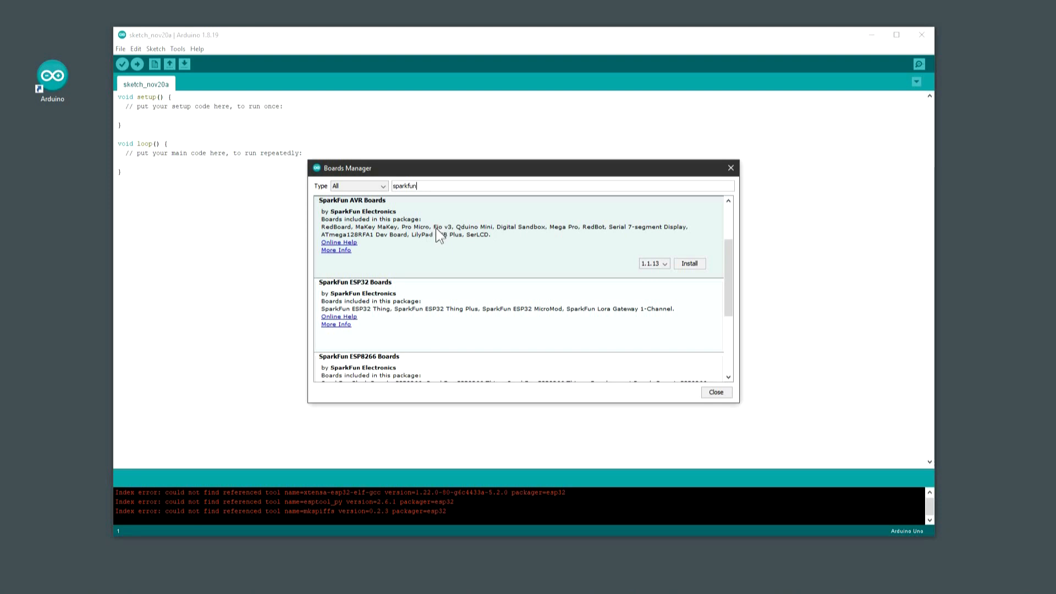
pyautogui.moveTo(419, 237)
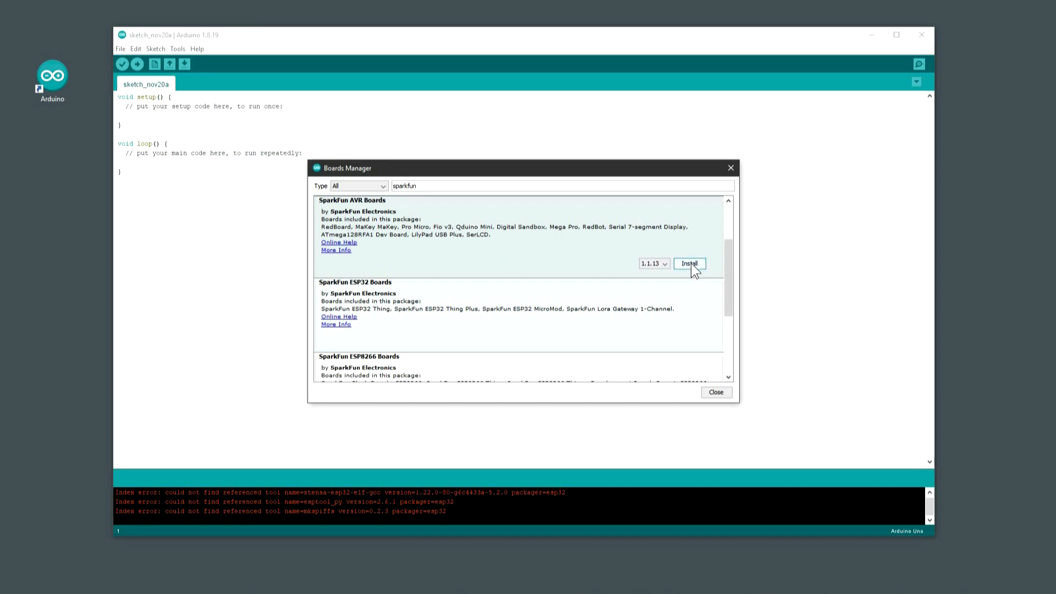
pyautogui.click(690, 263)
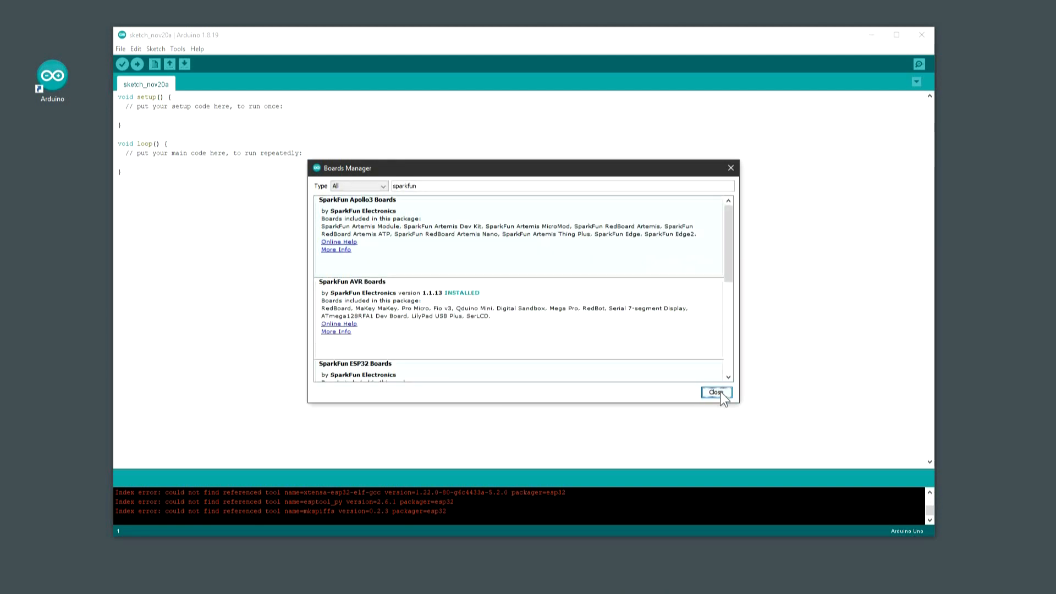
pyautogui.scroll(-3)
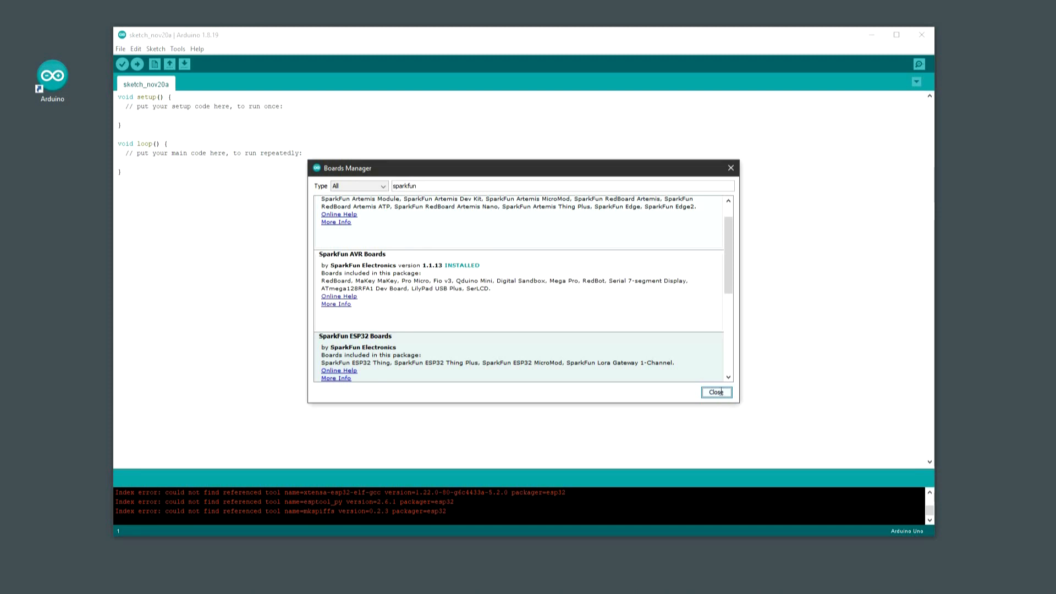
# Select the SparkFun Pro Micro board with the ATmega32U4 (5V, 16MHz) processor.
pyautogui.click(177, 48)
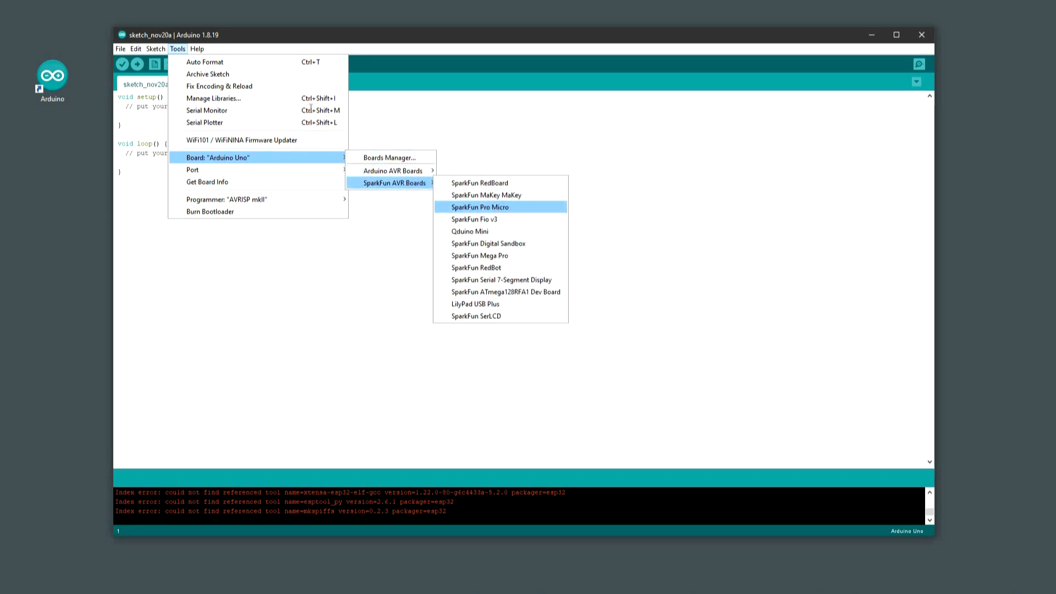
pyautogui.click(480, 207)
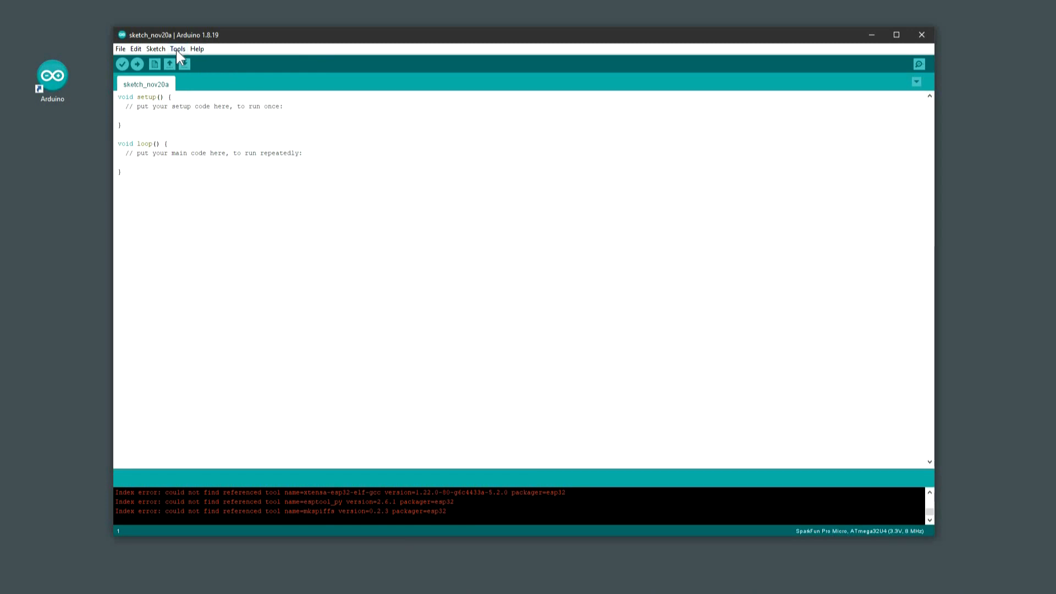
pyautogui.click(178, 48)
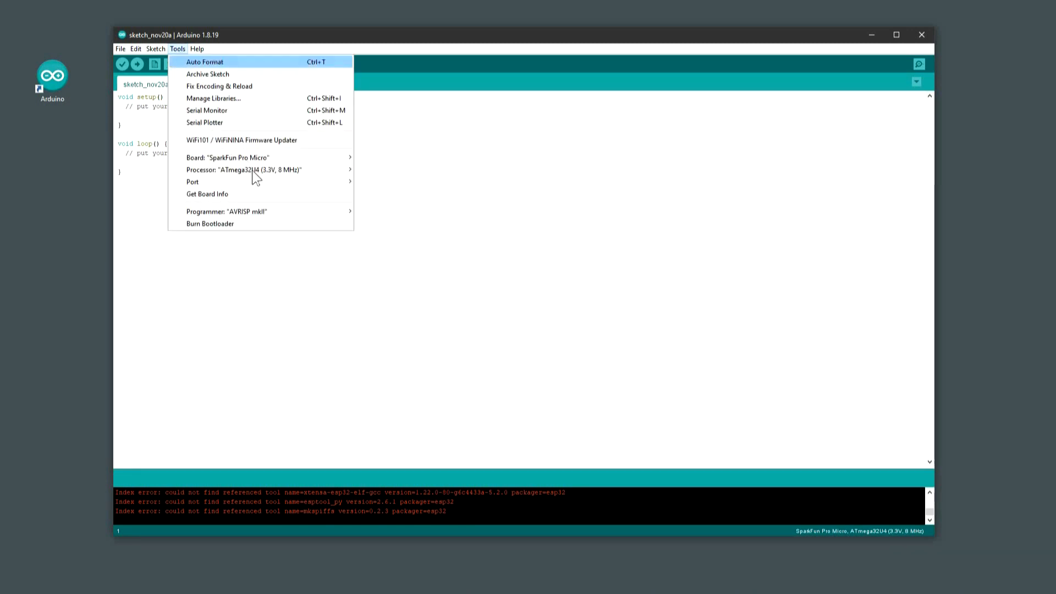
pyautogui.moveTo(242, 169)
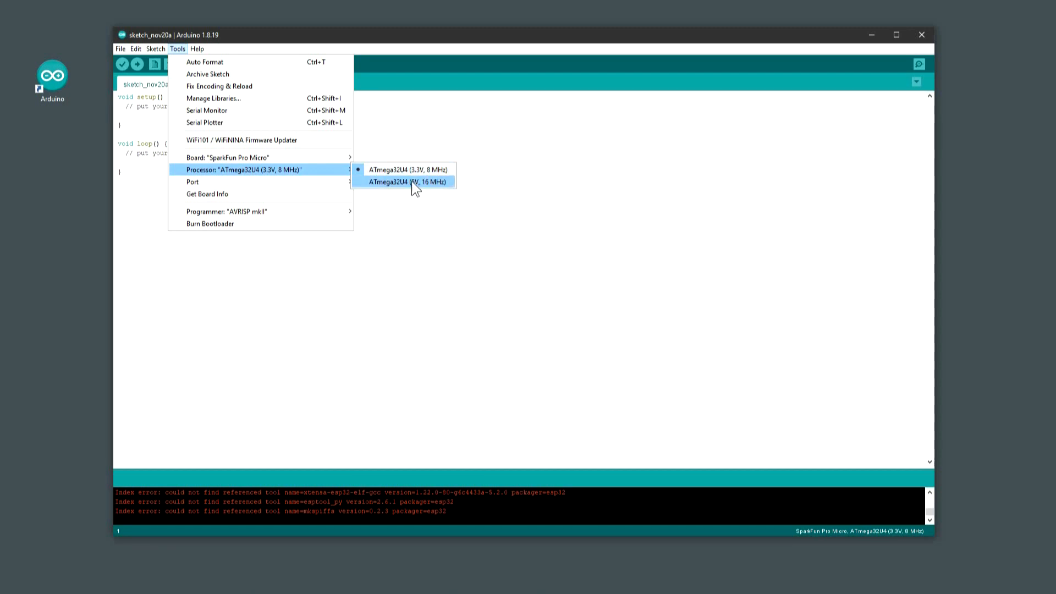
pyautogui.click(407, 182)
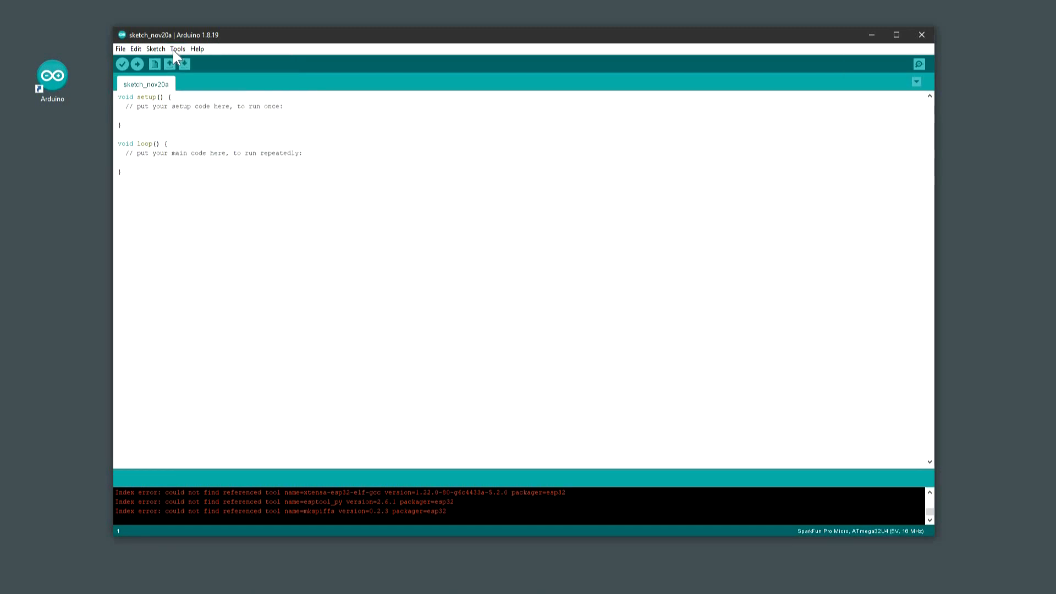
pyautogui.click(177, 49)
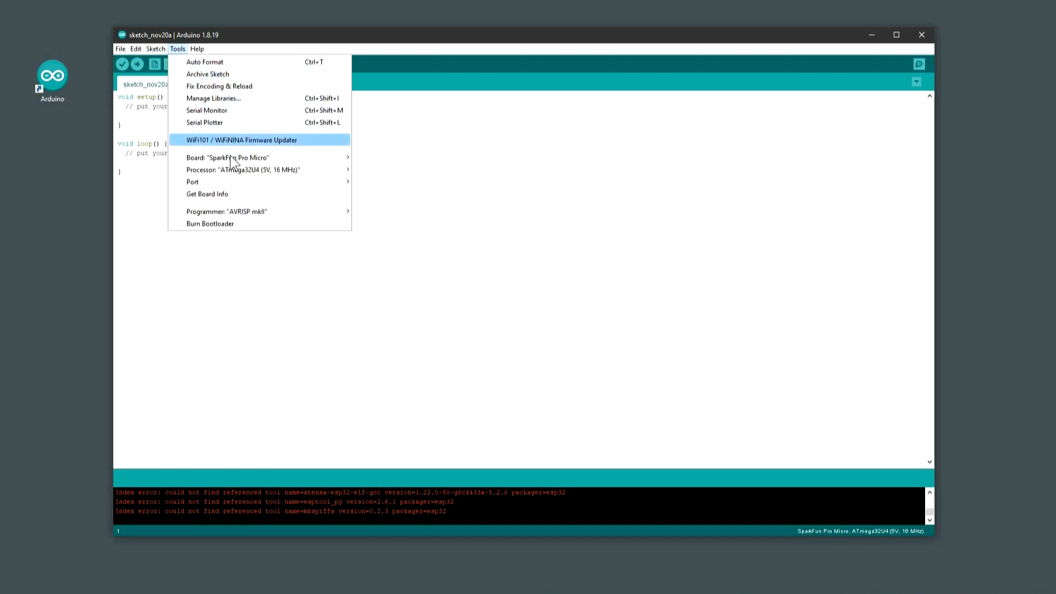
pyautogui.moveTo(283, 169)
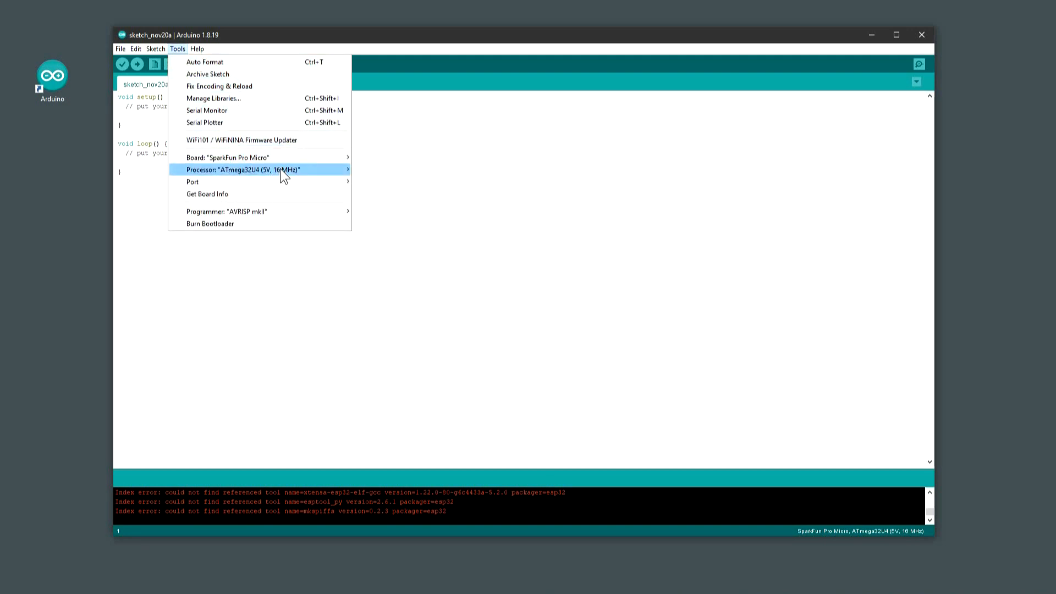
pyautogui.click(246, 169)
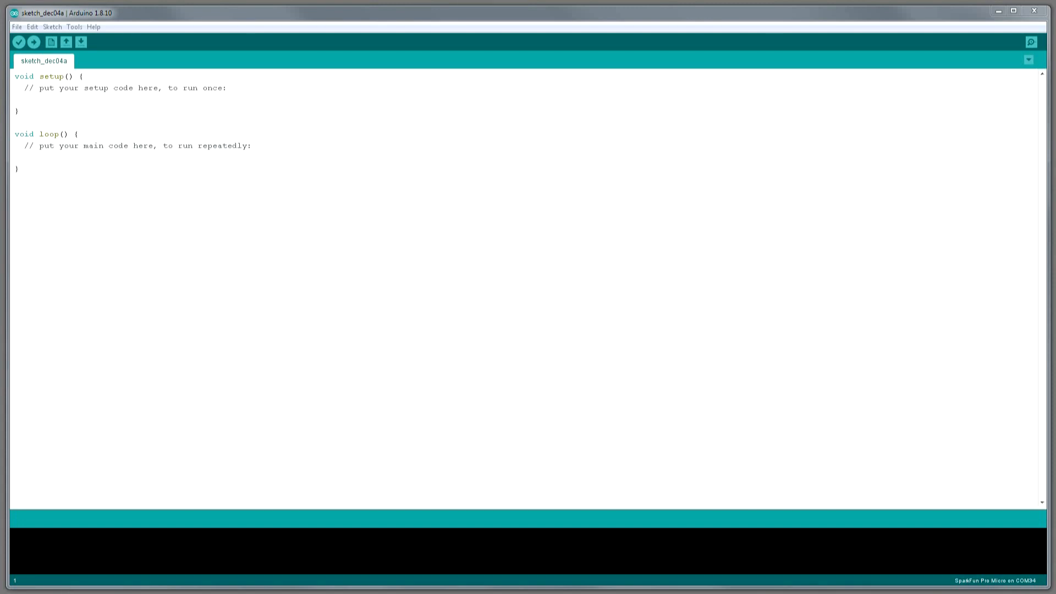
# Open the PinballControllerONLY sketch from the File menu.
pyautogui.click(74, 27)
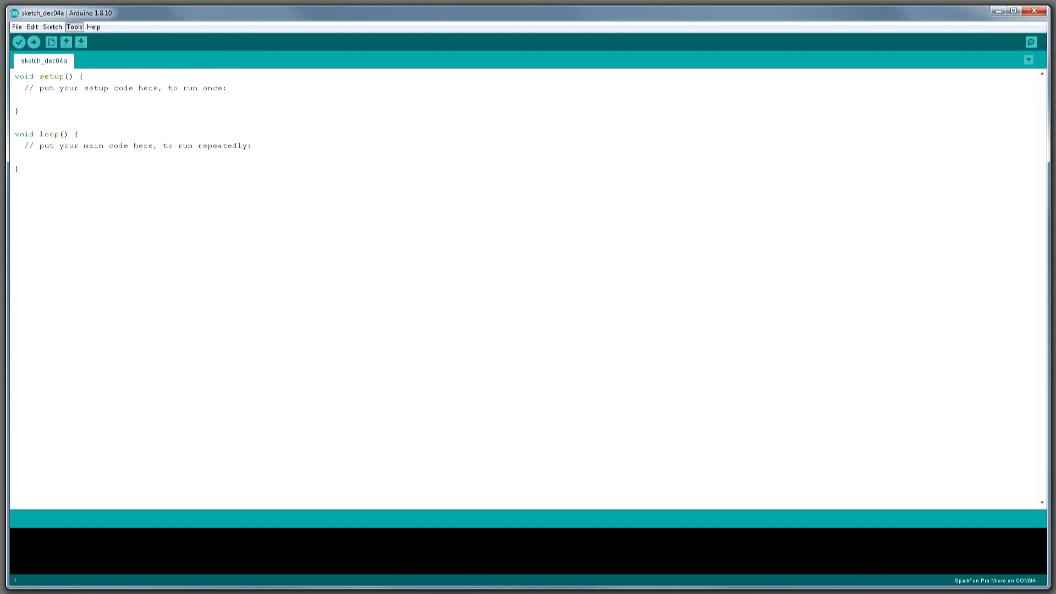
pyautogui.click(16, 27)
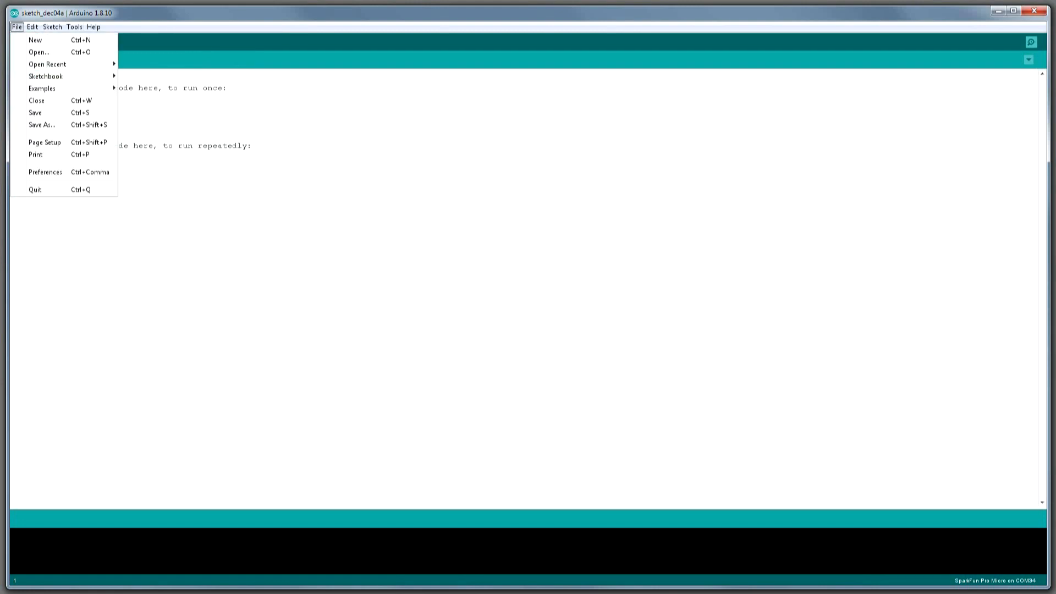
pyautogui.click(16, 27)
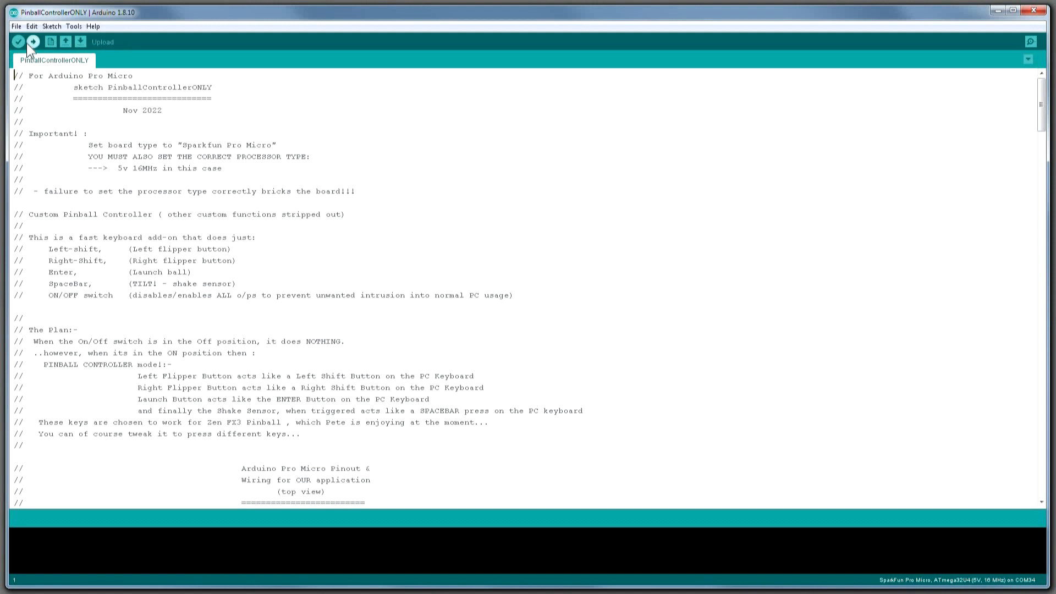
# Upload PinballControllerONLY to the Pro Micro until writing reaches 100%.
pyautogui.click(32, 42)
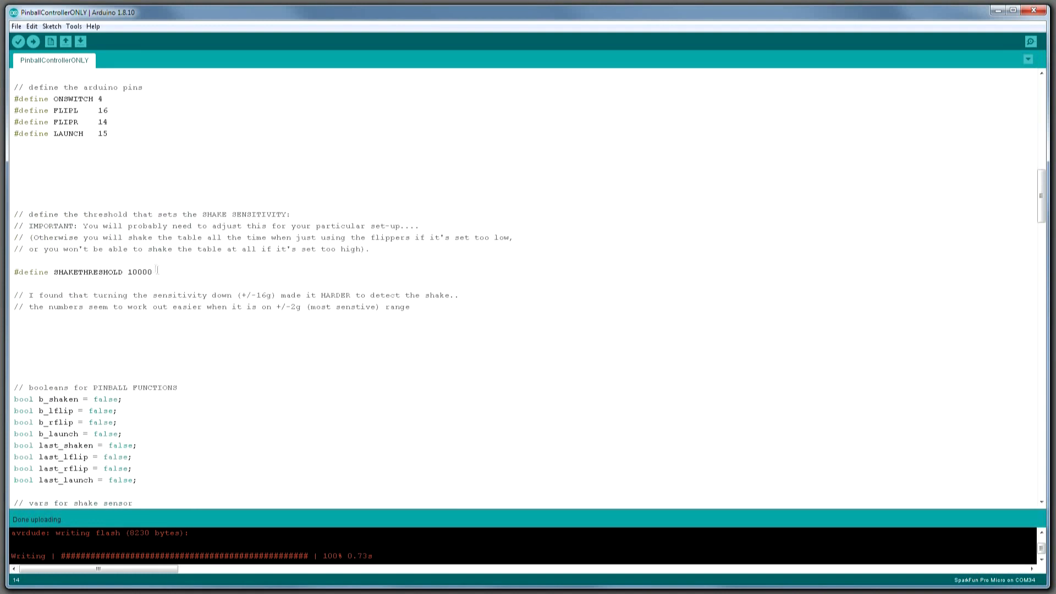
pyautogui.tripleClick(81, 271)
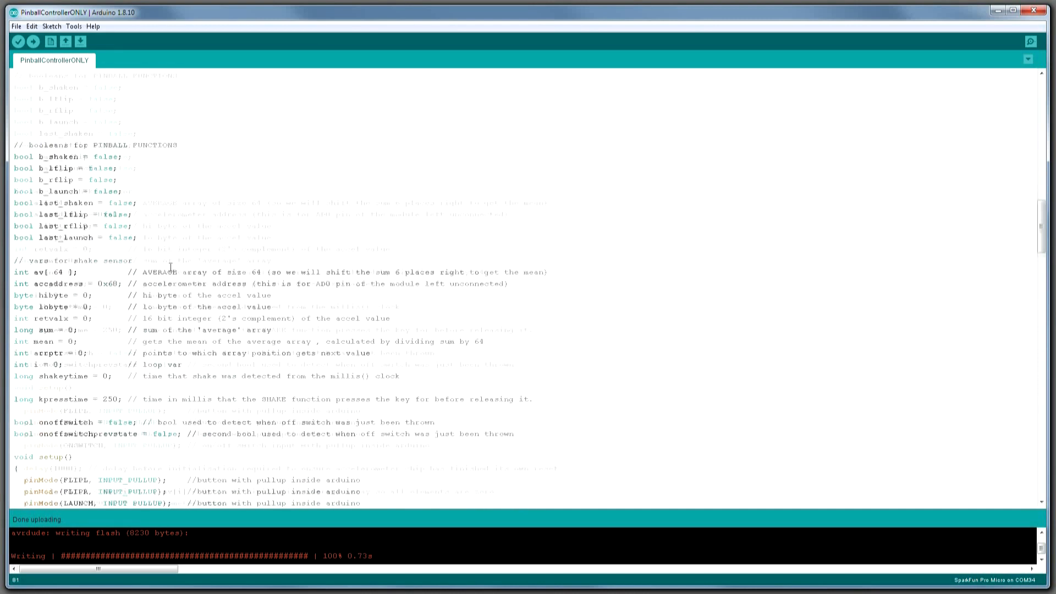
pyautogui.scroll(-3)
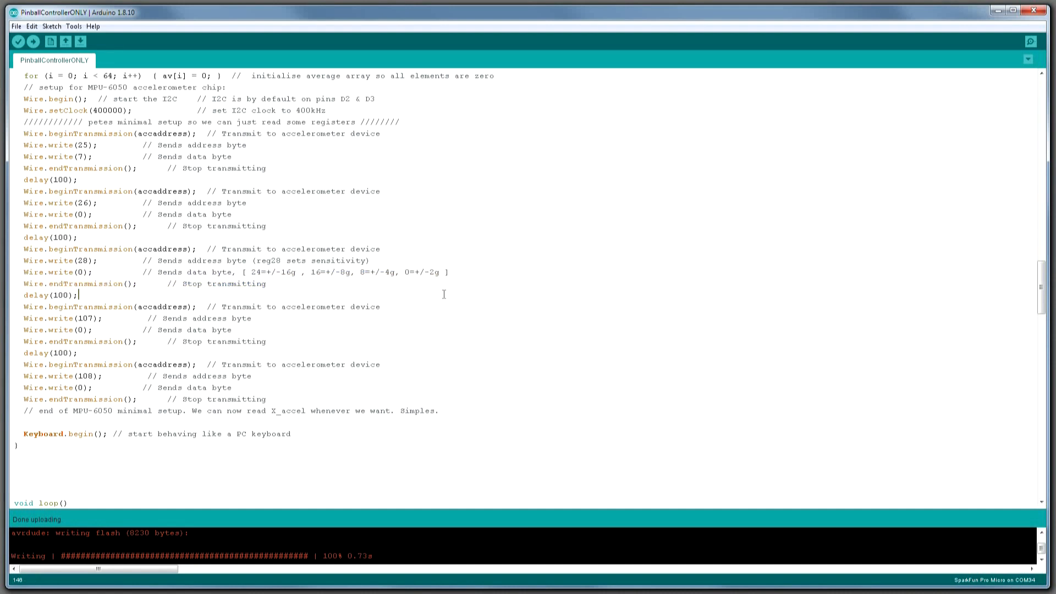
pyautogui.scroll(-3)
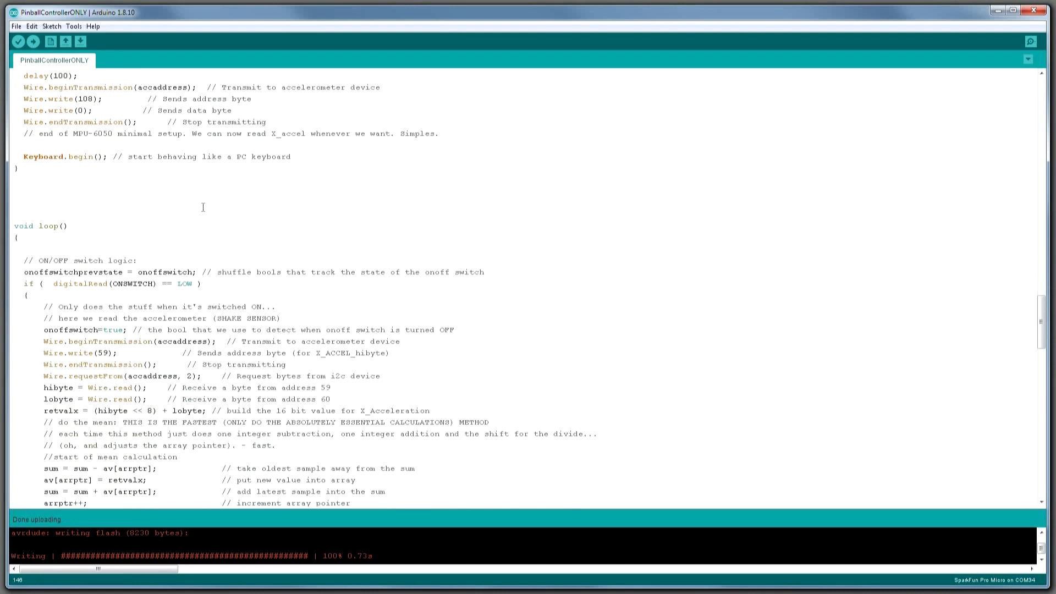
pyautogui.scroll(-3)
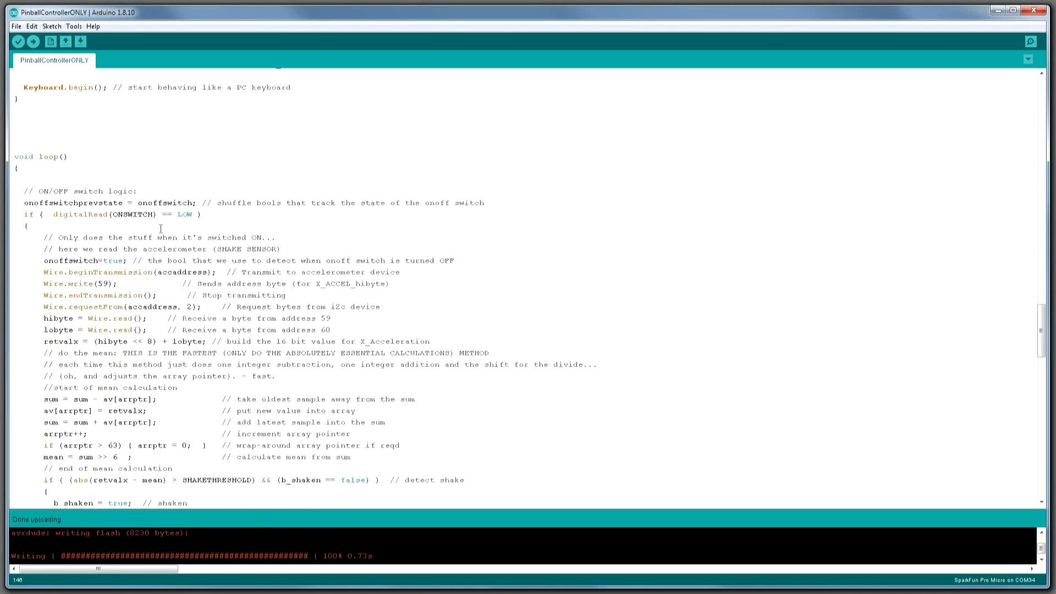
pyautogui.scroll(-3)
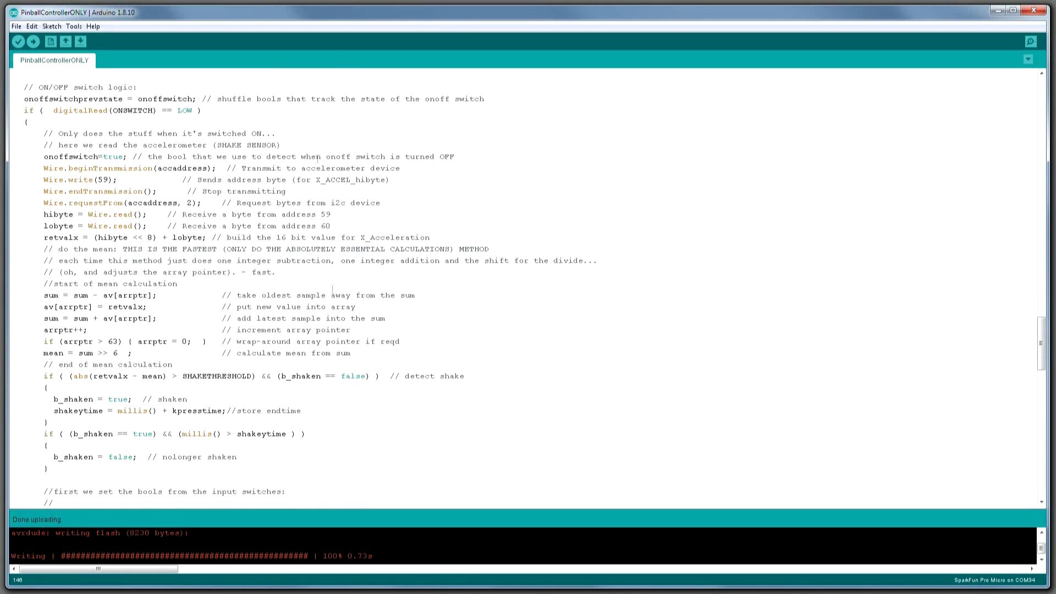
pyautogui.scroll(-3)
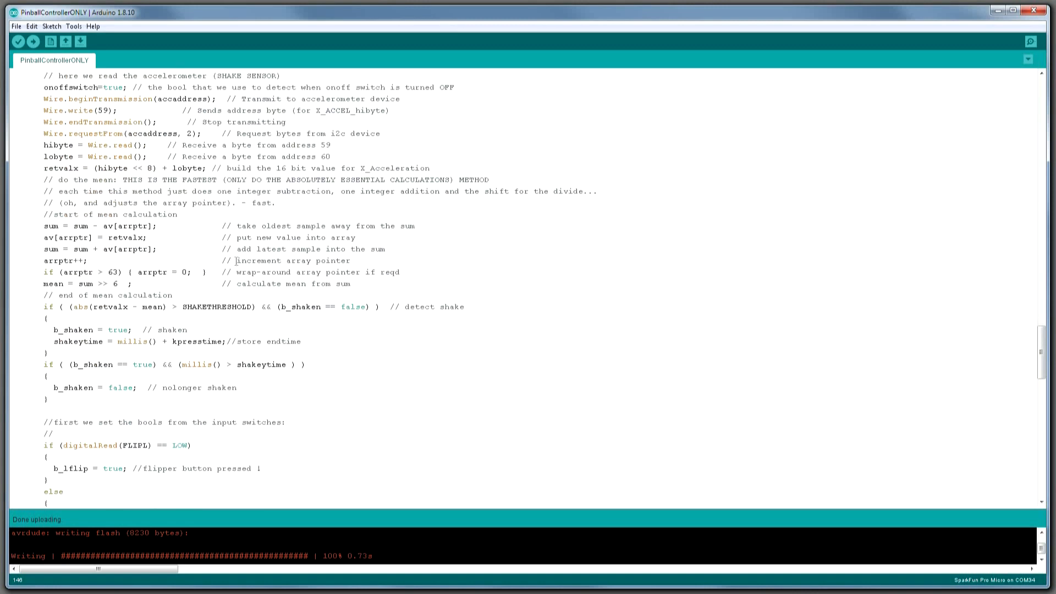
pyautogui.scroll(-3)
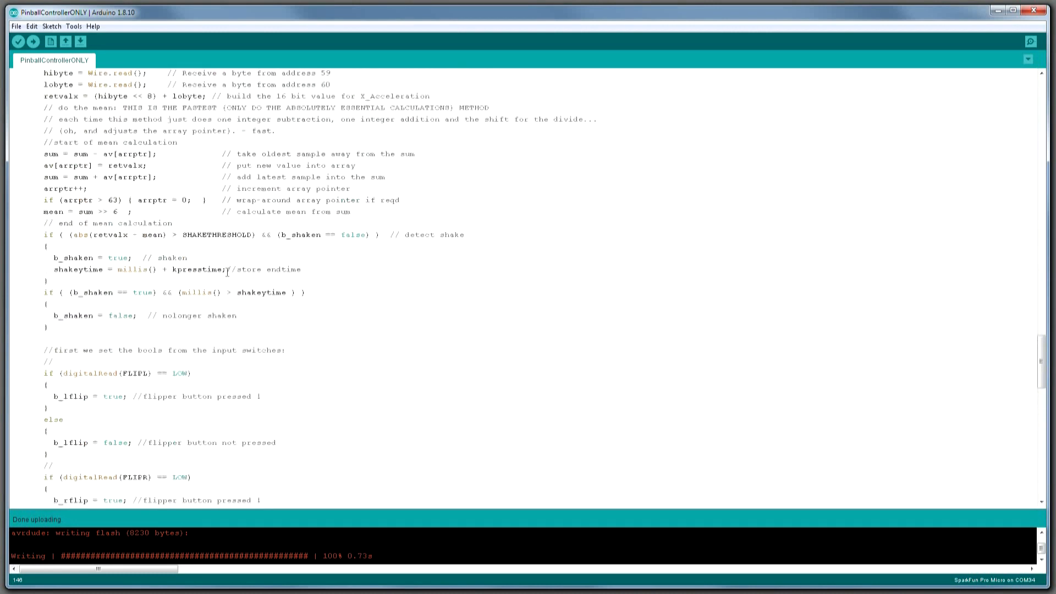
pyautogui.scroll(3)
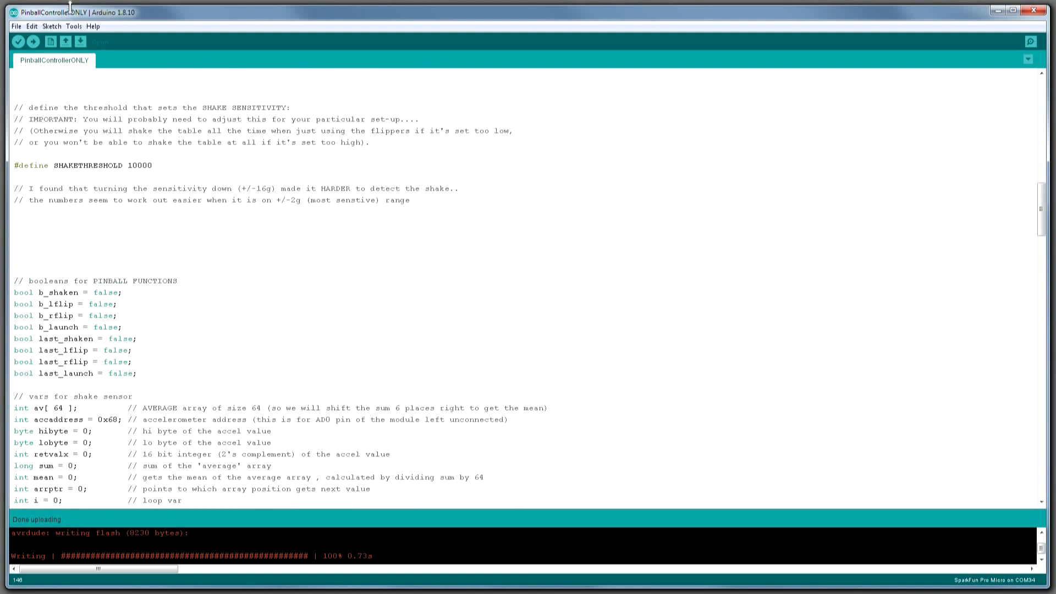
pyautogui.click(74, 26)
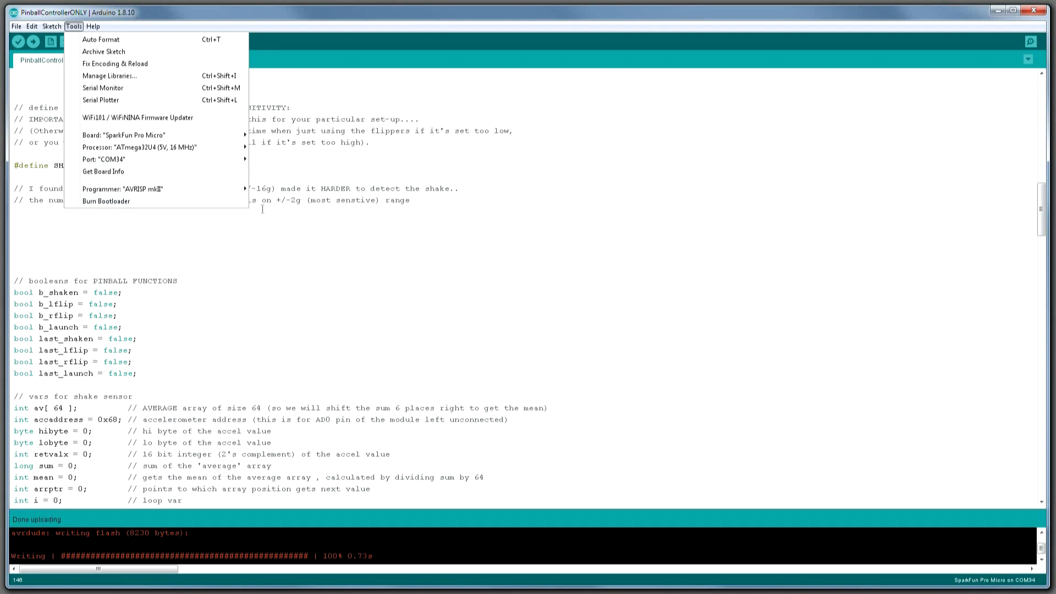
pyautogui.moveTo(268, 216)
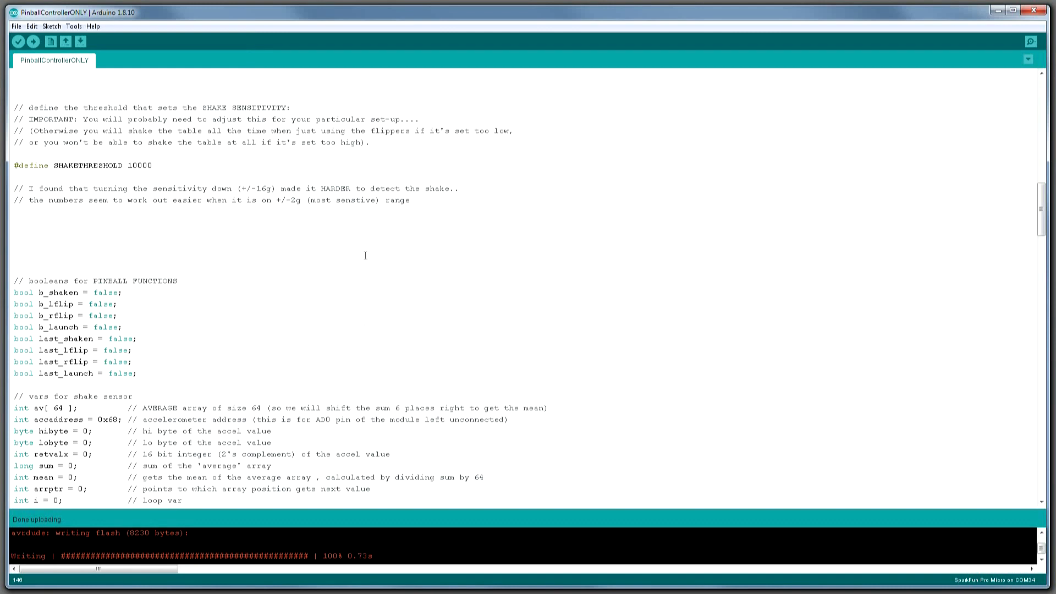
pyautogui.moveTo(62, 71)
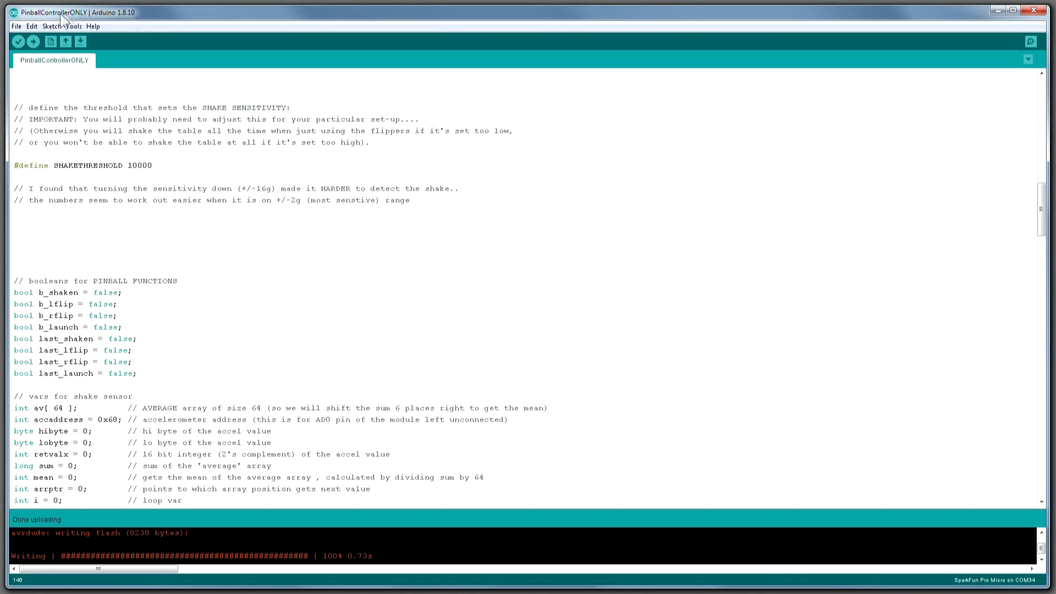
# Open the acceltest accelerometer sketch and upload it to the Pro Micro.
pyautogui.click(16, 26)
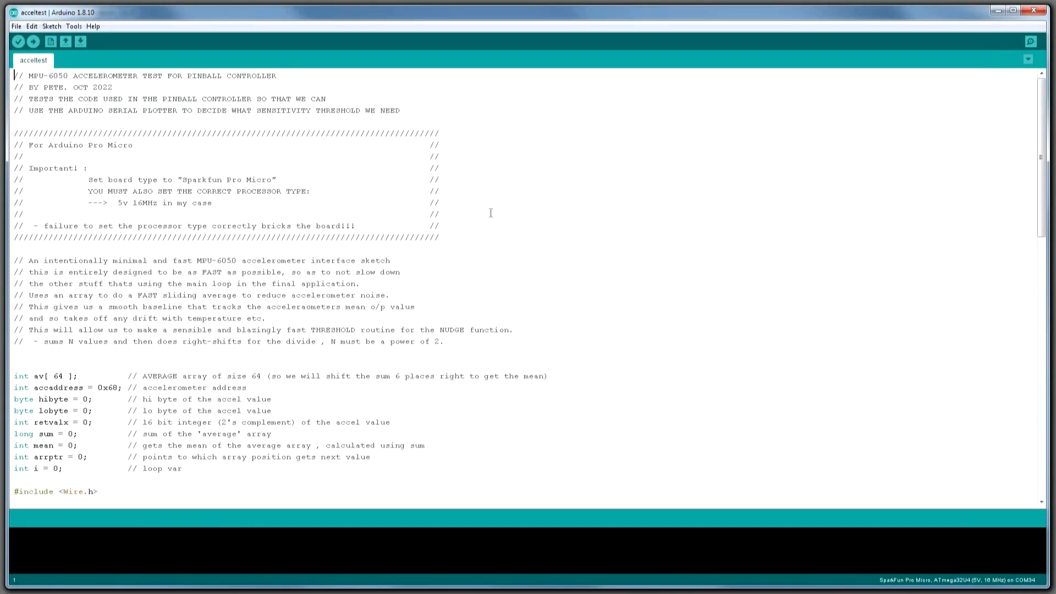
pyautogui.scroll(-3)
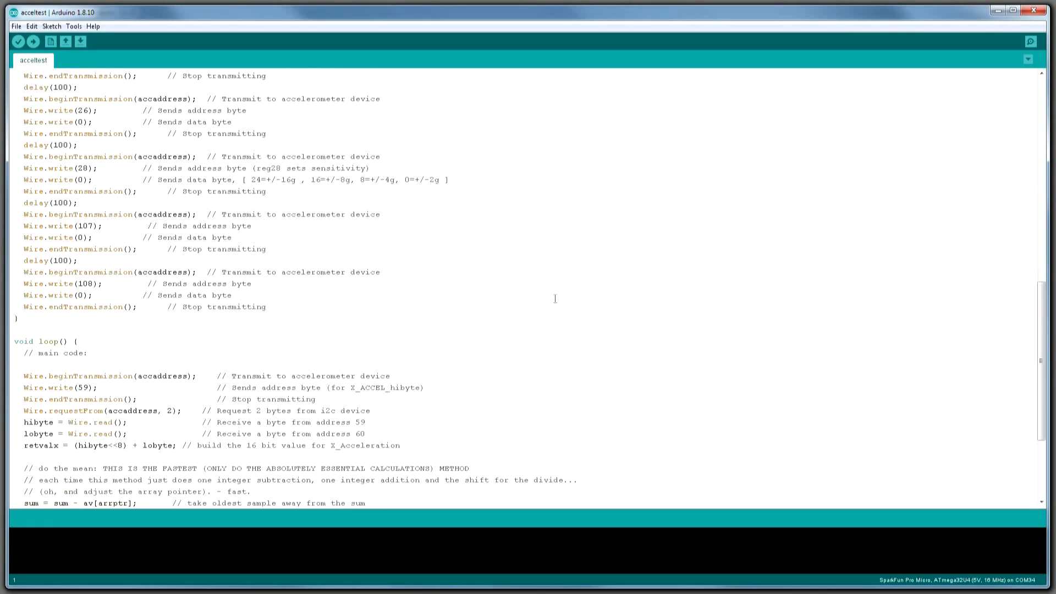
pyautogui.click(33, 41)
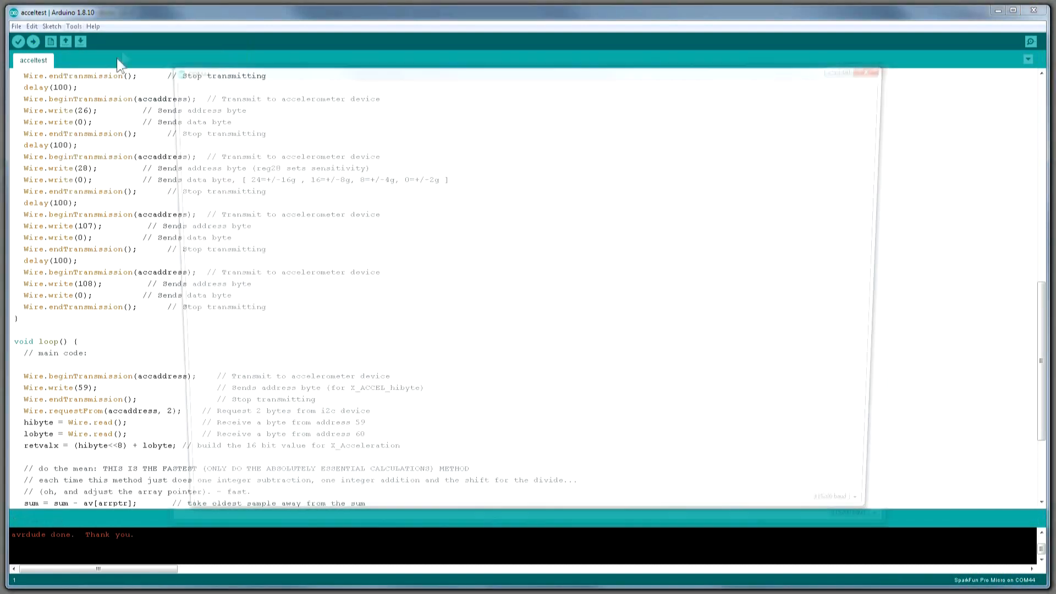
pyautogui.click(1030, 41)
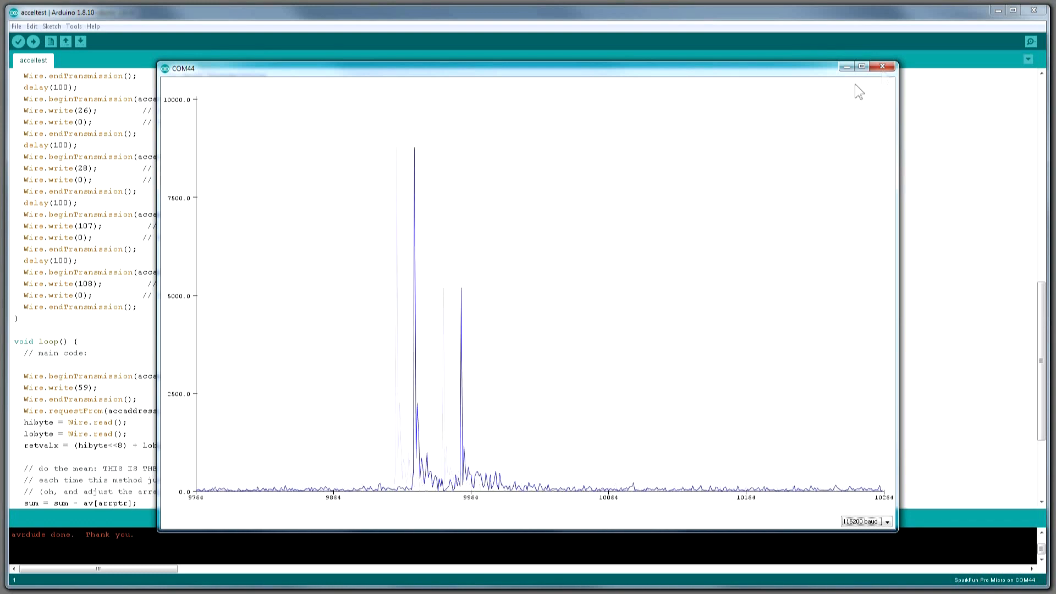
pyautogui.click(883, 66)
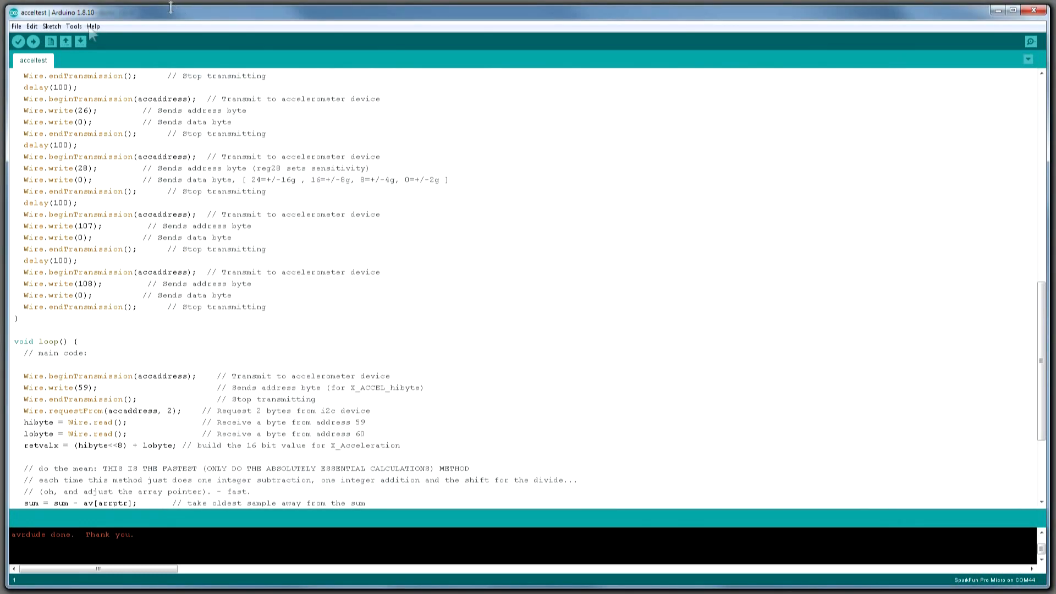
# Reopen PinballControllerONLY from File > Open Recent.
pyautogui.click(16, 26)
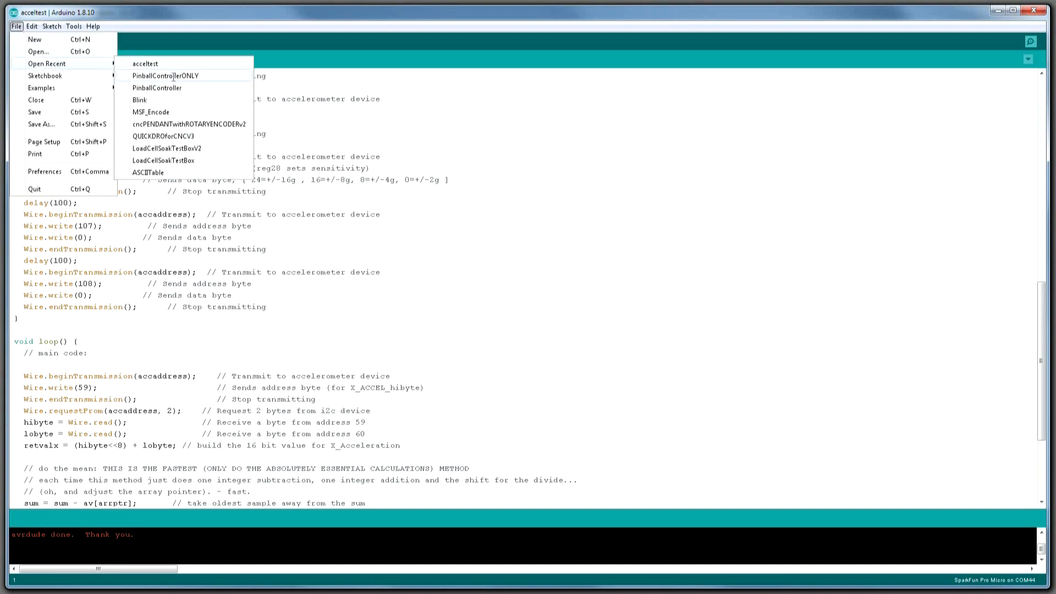
pyautogui.click(162, 75)
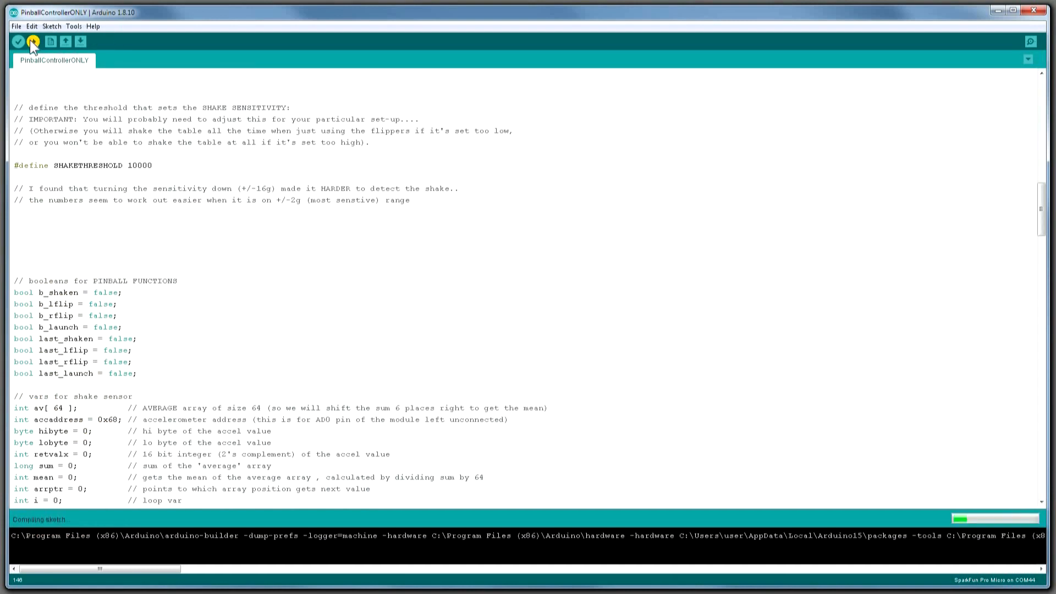